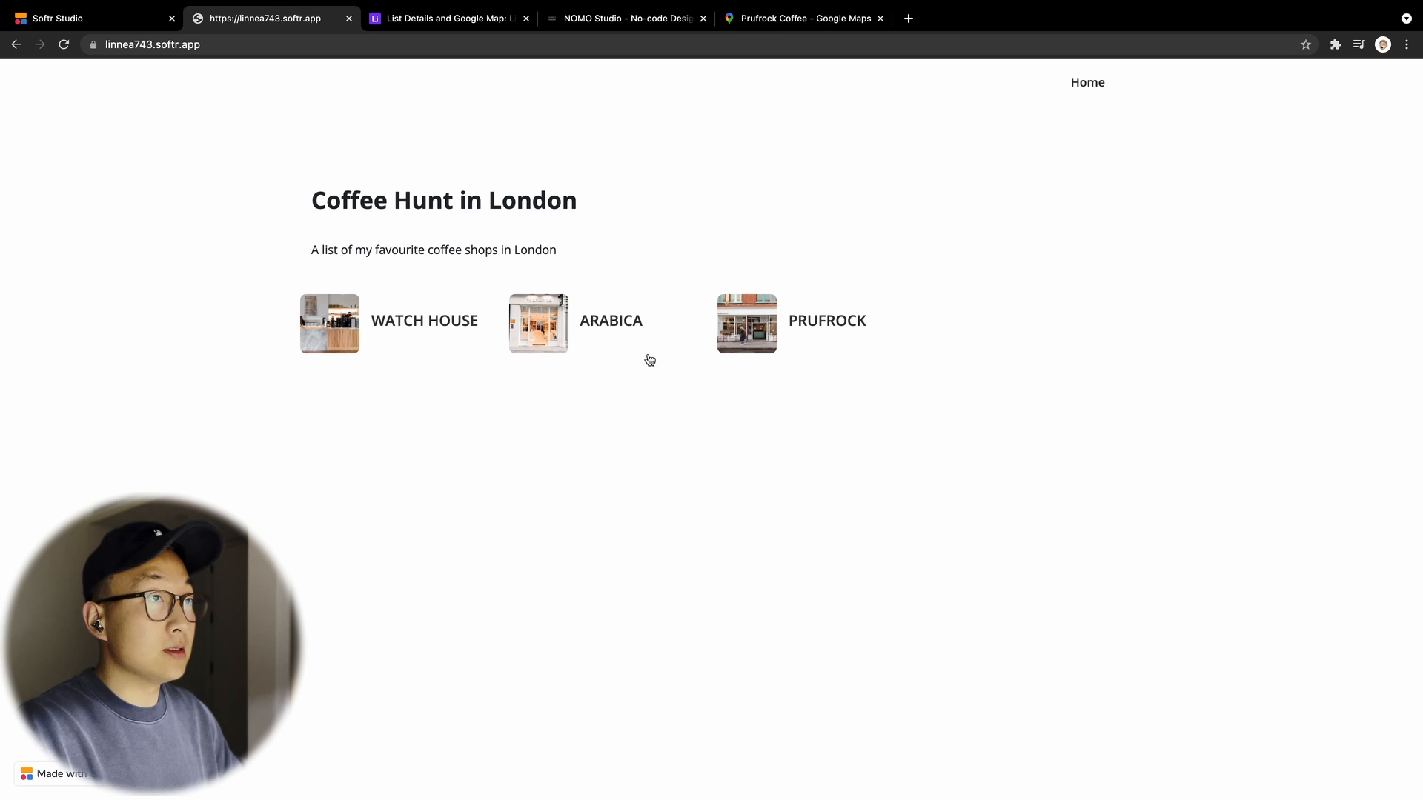
pyautogui.moveTo(631, 413)
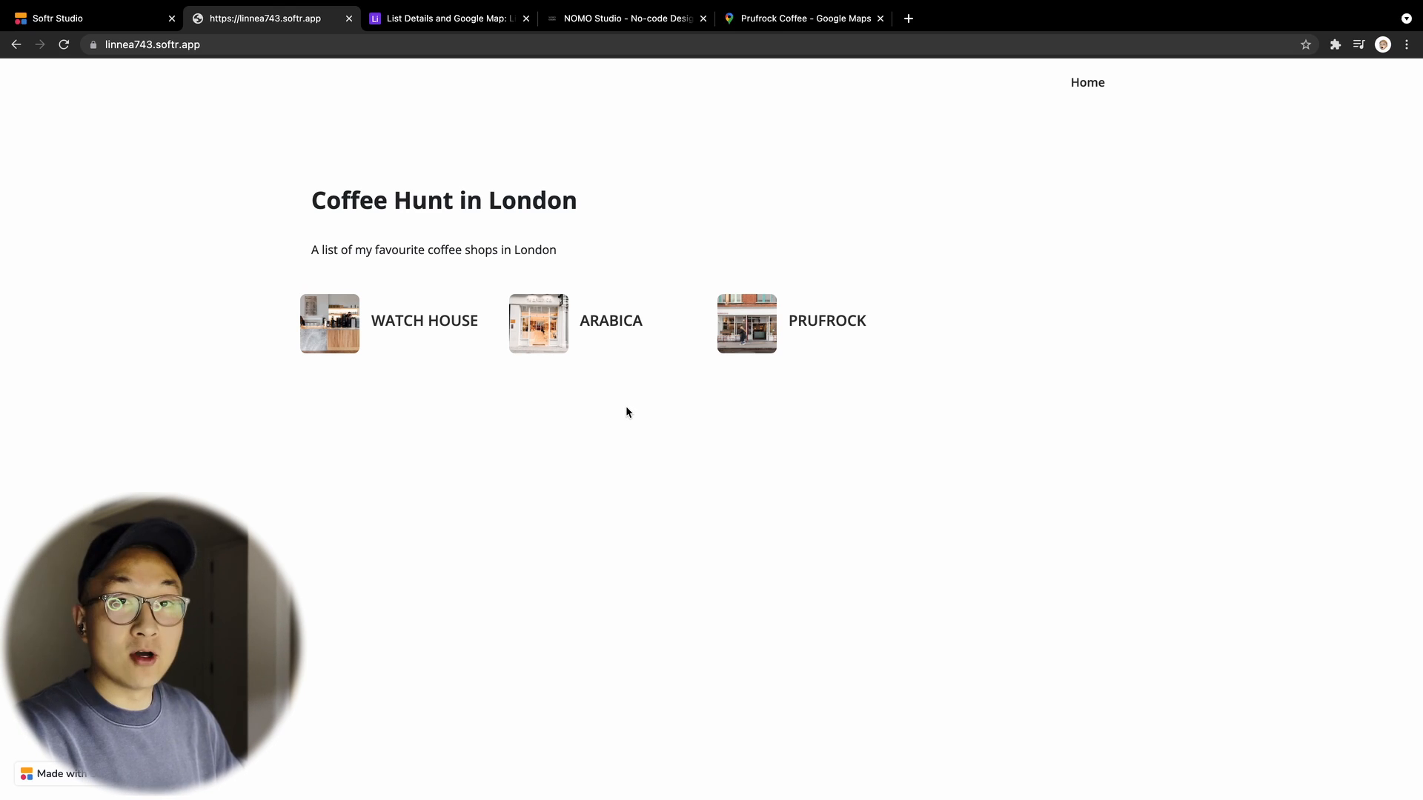
pyautogui.moveTo(440, 336)
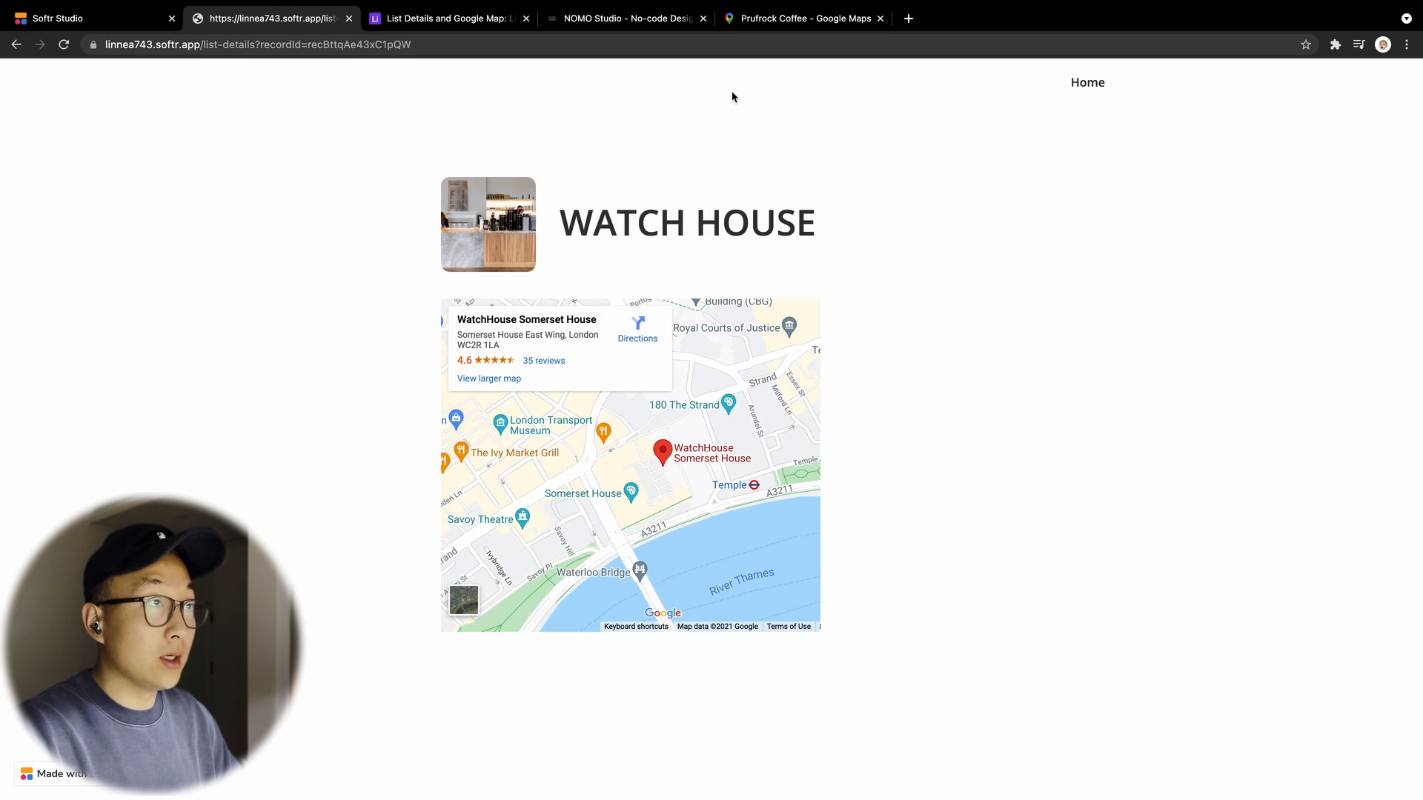
pyautogui.moveTo(1052, 577)
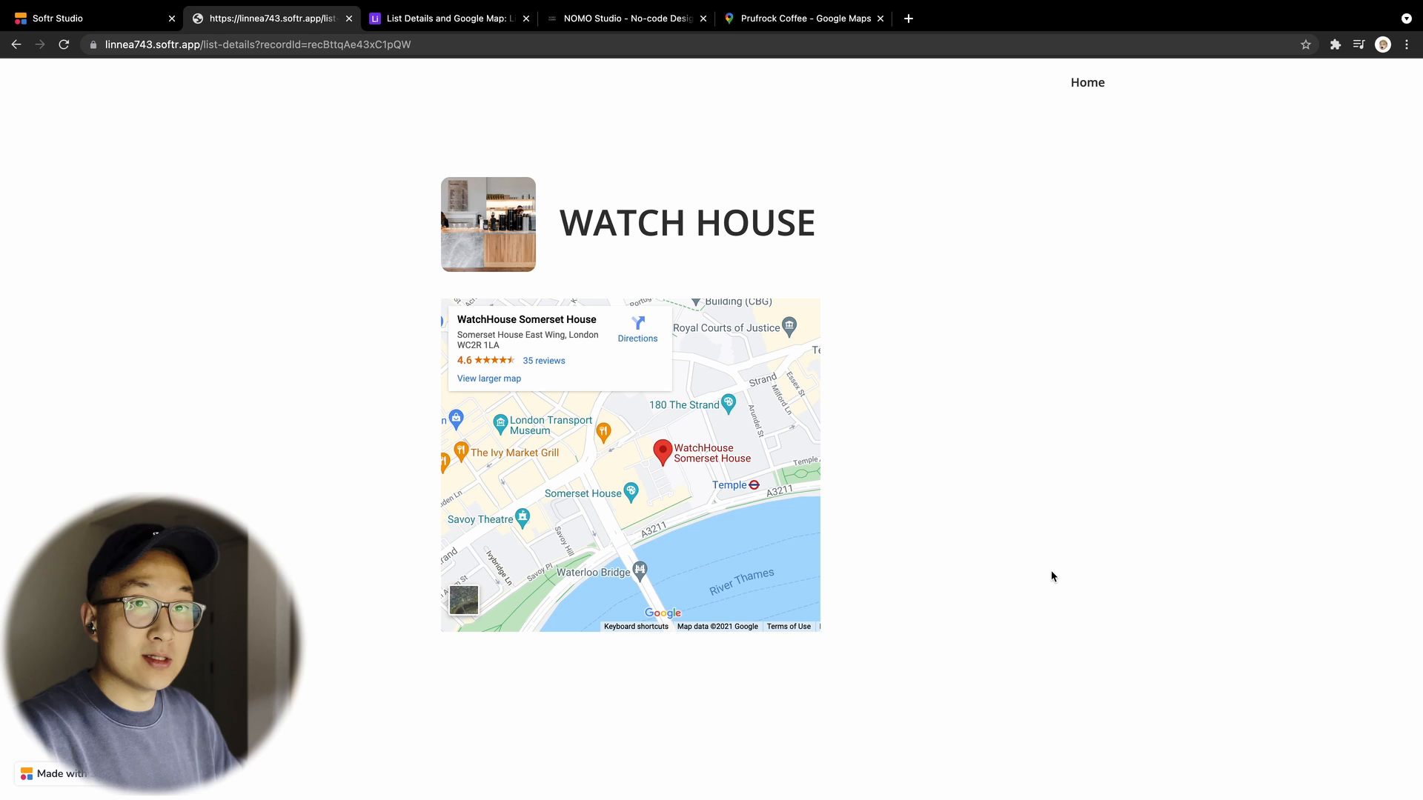
pyautogui.moveTo(486, 228)
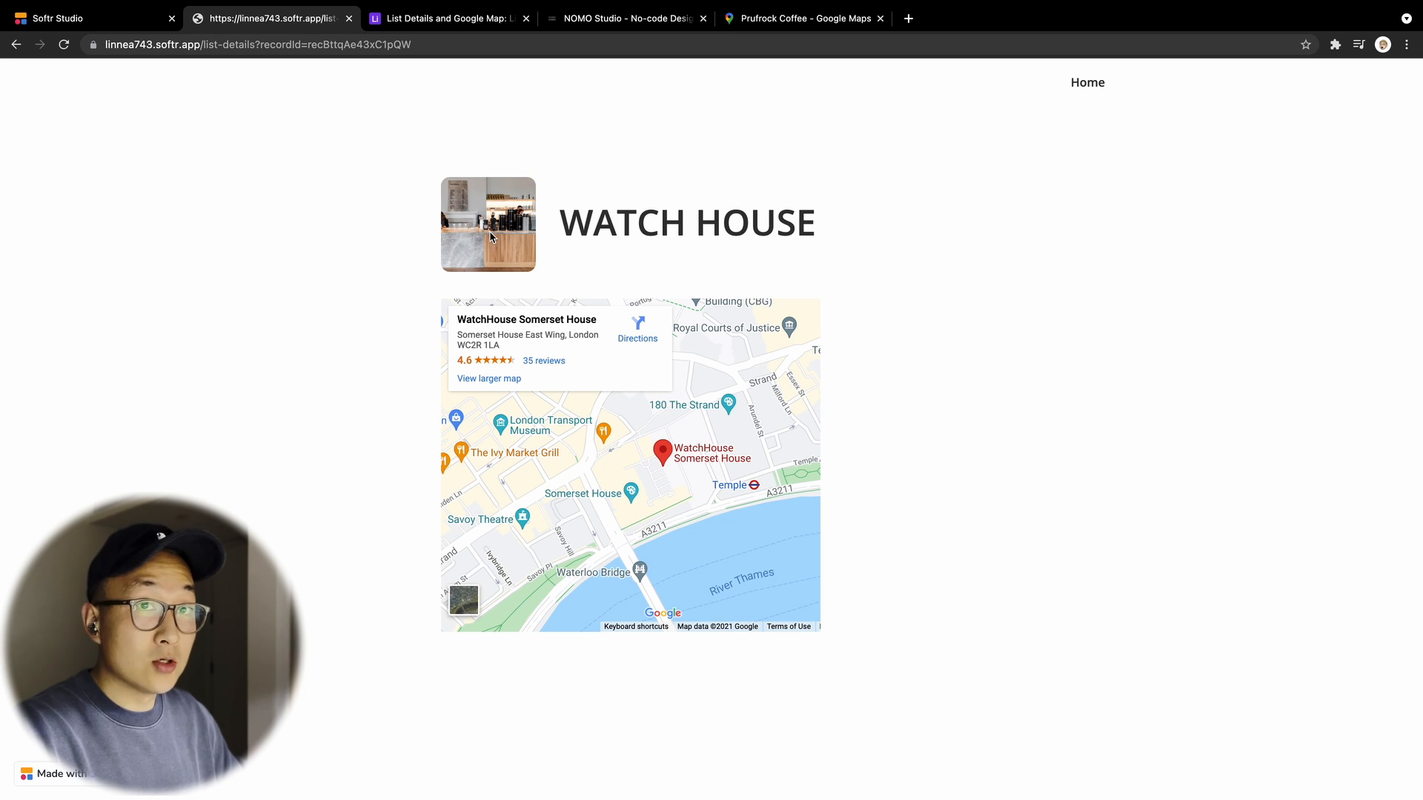
pyautogui.moveTo(797, 223)
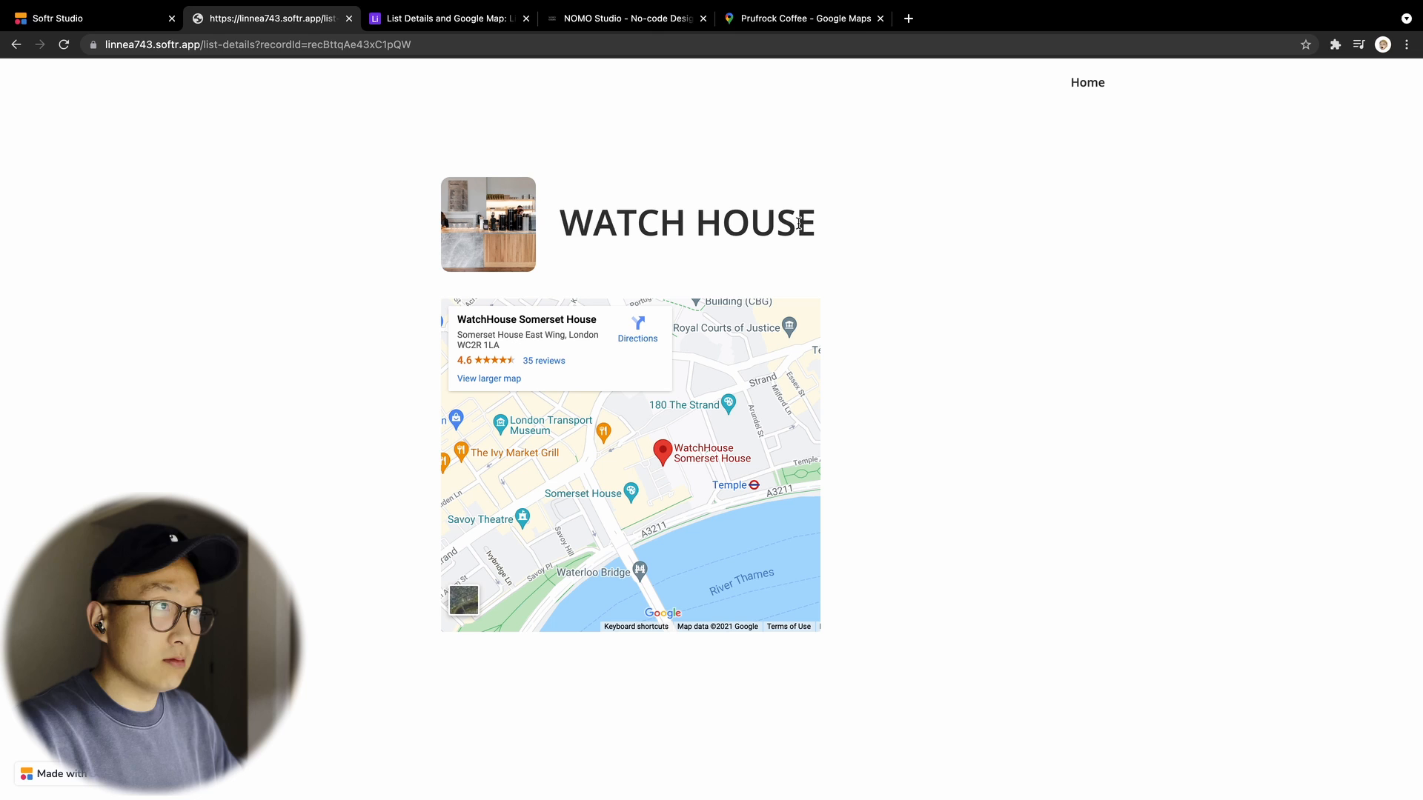
pyautogui.moveTo(812, 368)
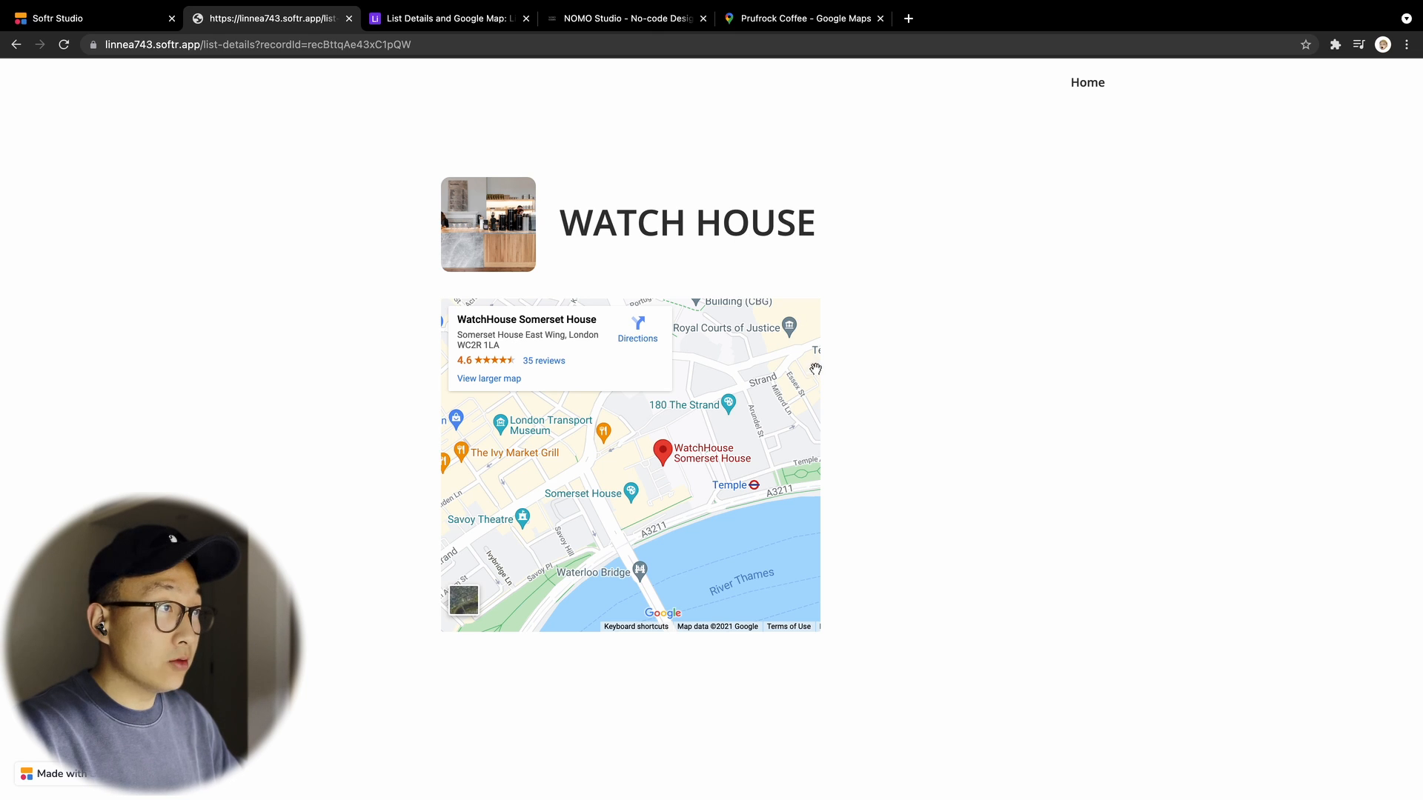
pyautogui.moveTo(599, 560)
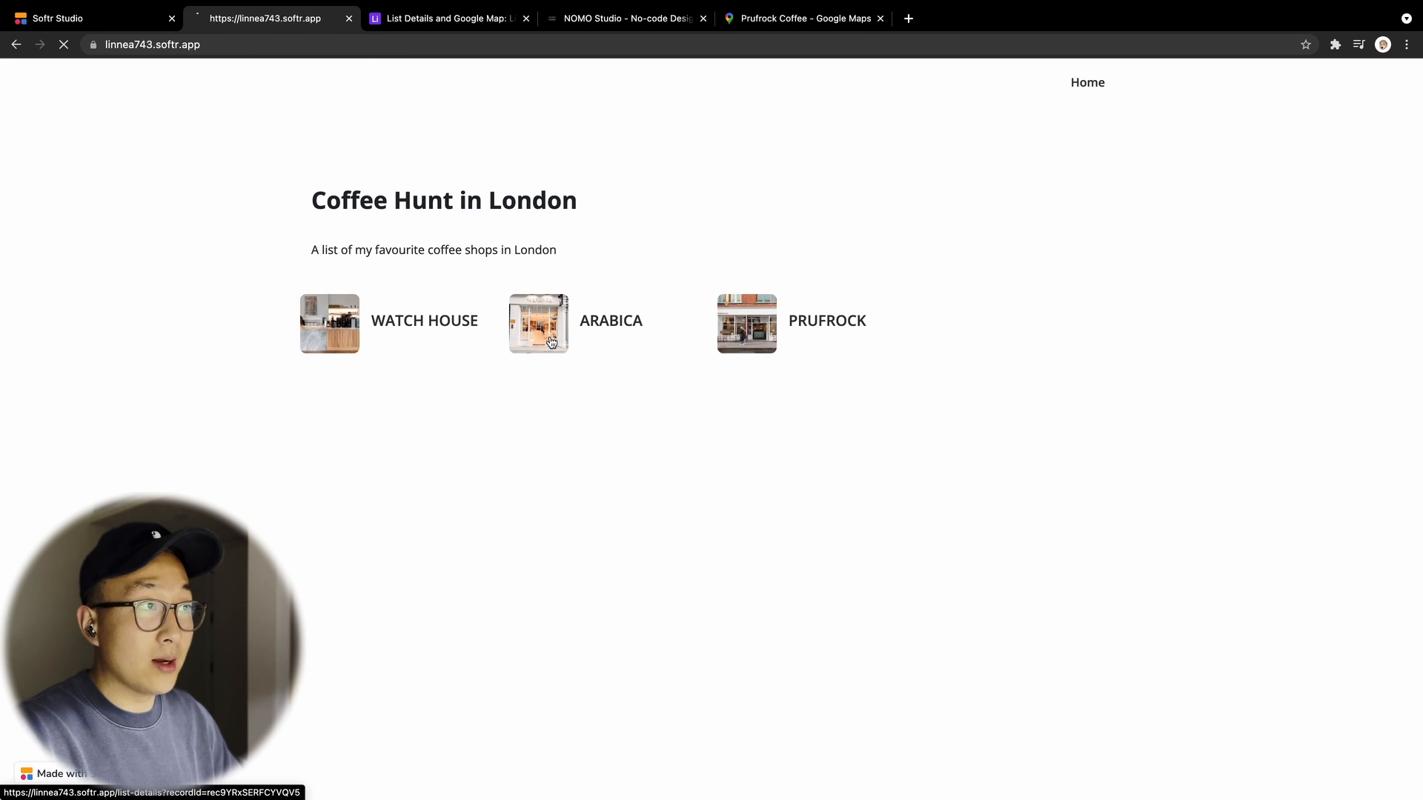
# View Arabica's embedded map, then open Prufrock's details page showing no map
pyautogui.click(538, 323)
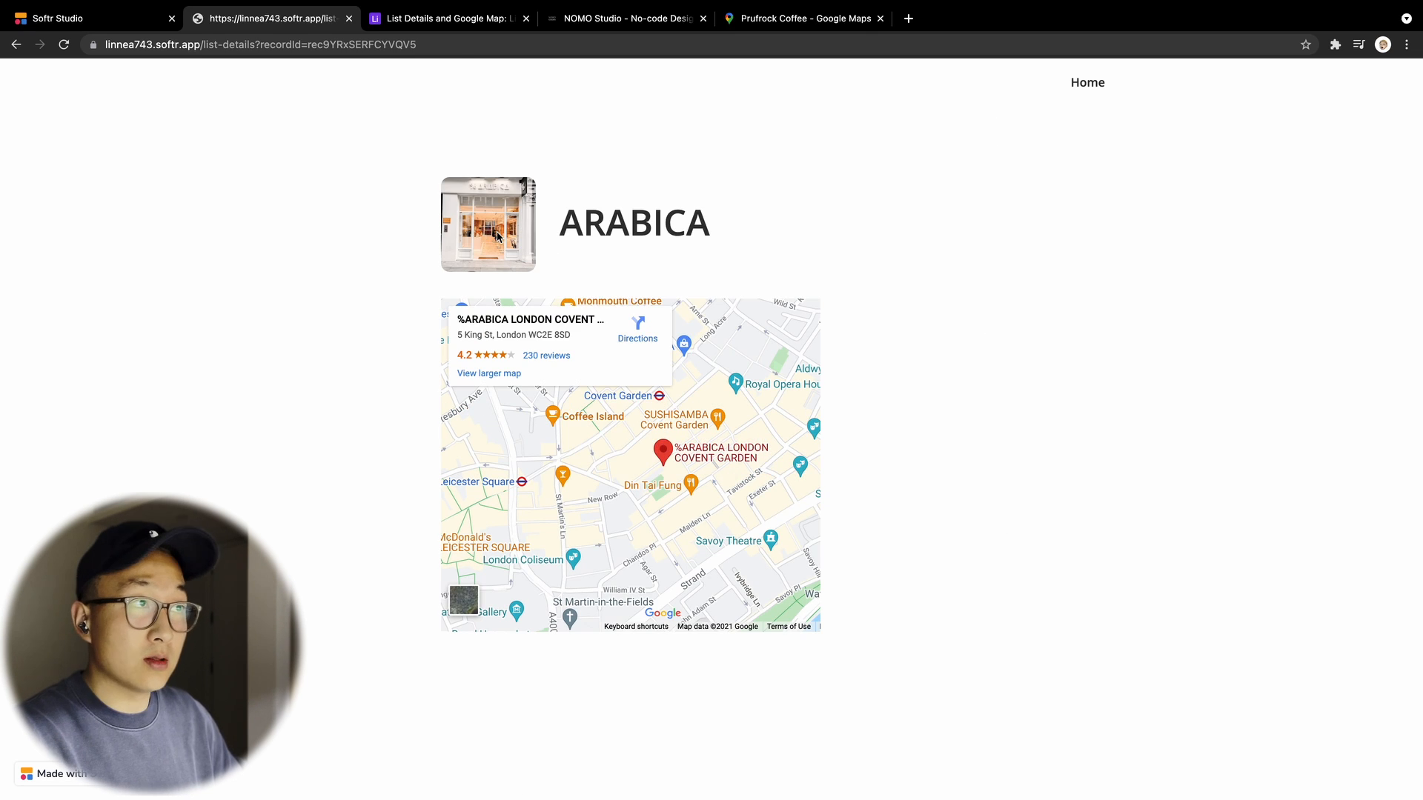
pyautogui.moveTo(715, 466)
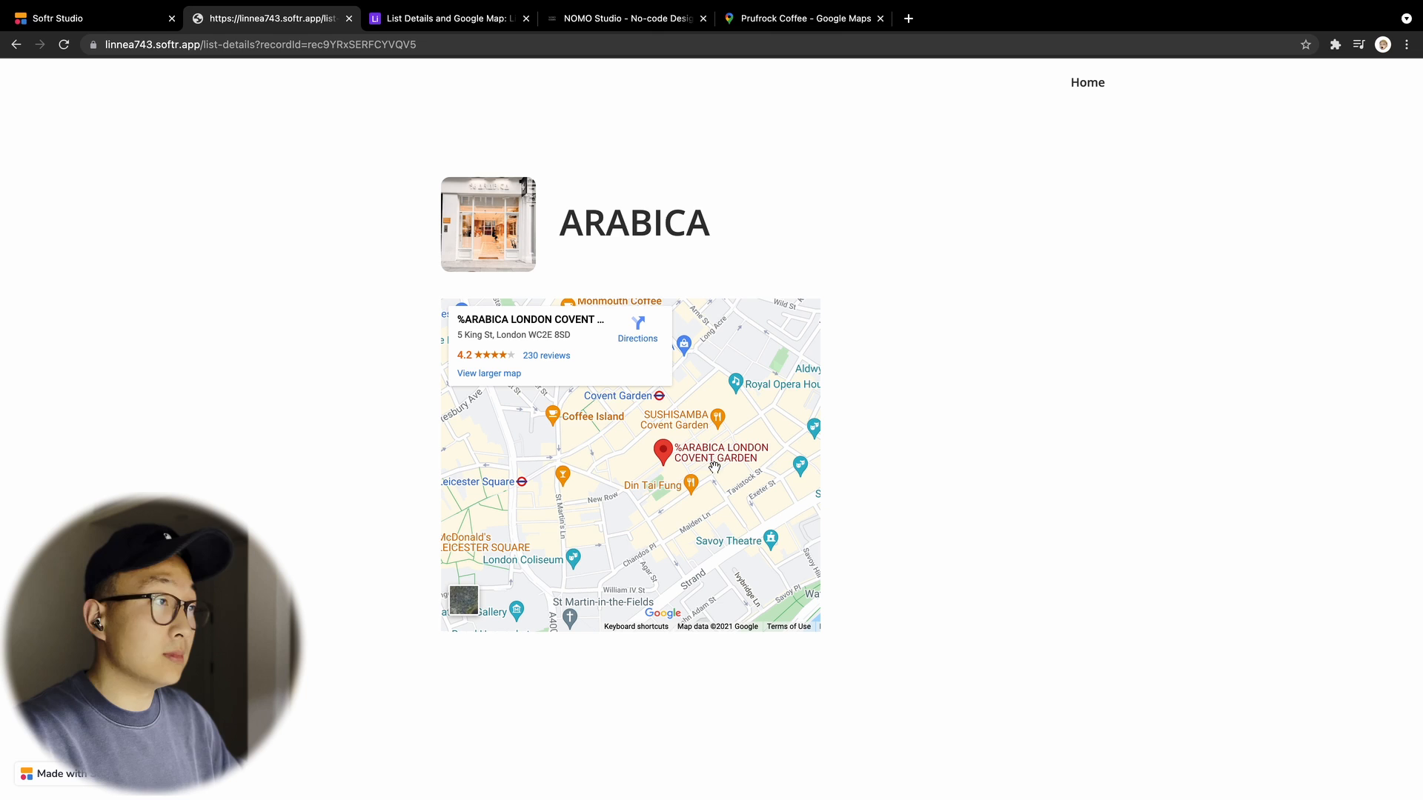
pyautogui.moveTo(676, 511)
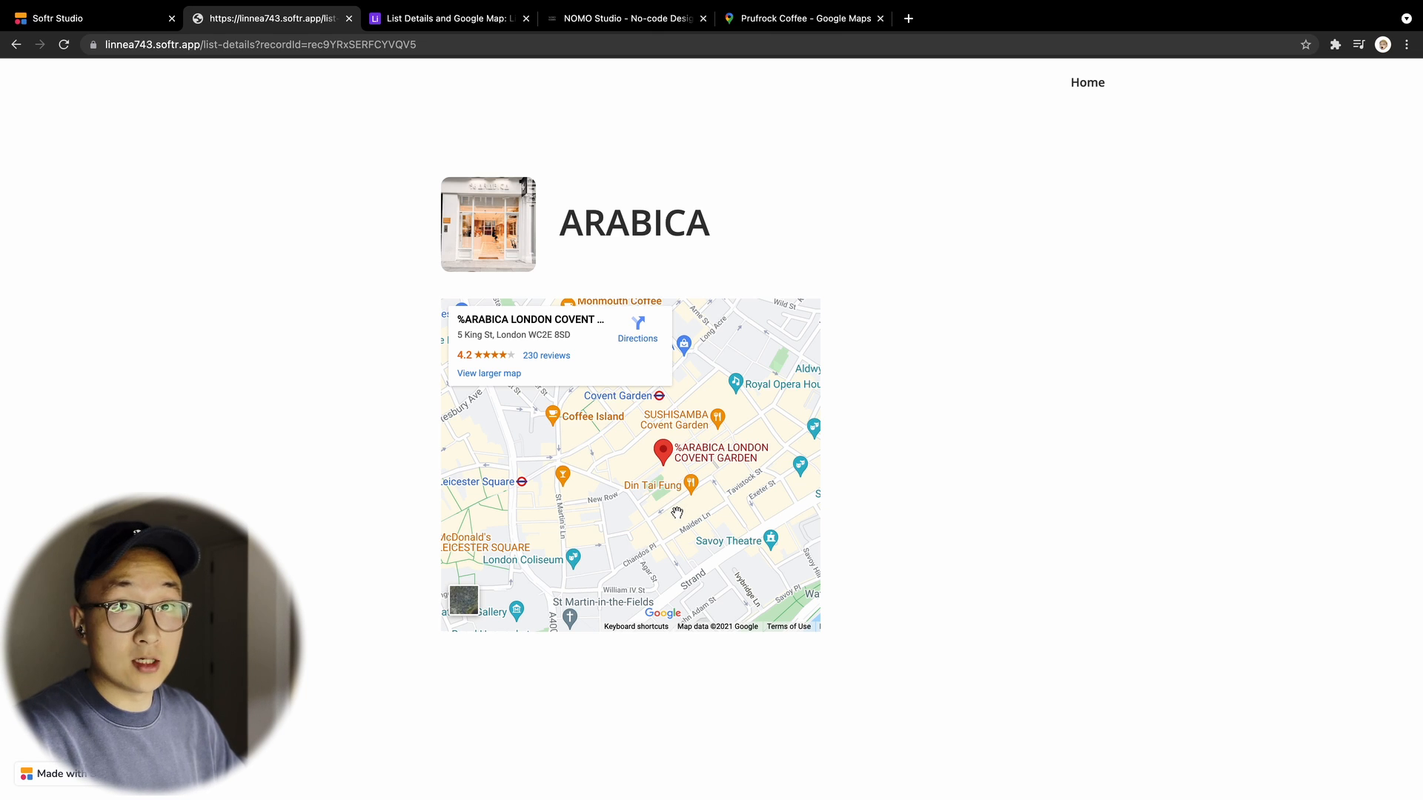
pyautogui.click(1086, 81)
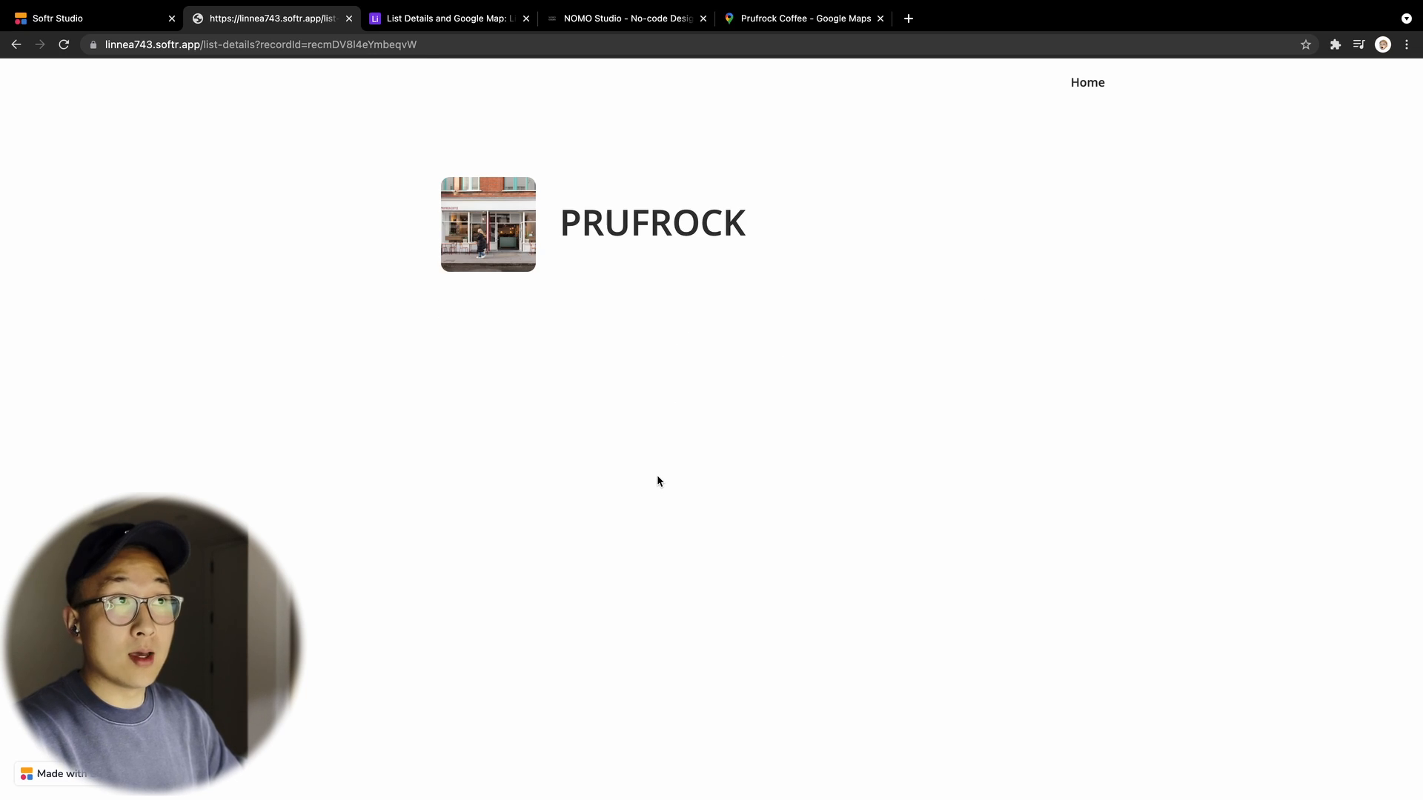
# Check the Airtable List details table, where Prufrock's Embed Code cell is empty
pyautogui.click(444, 18)
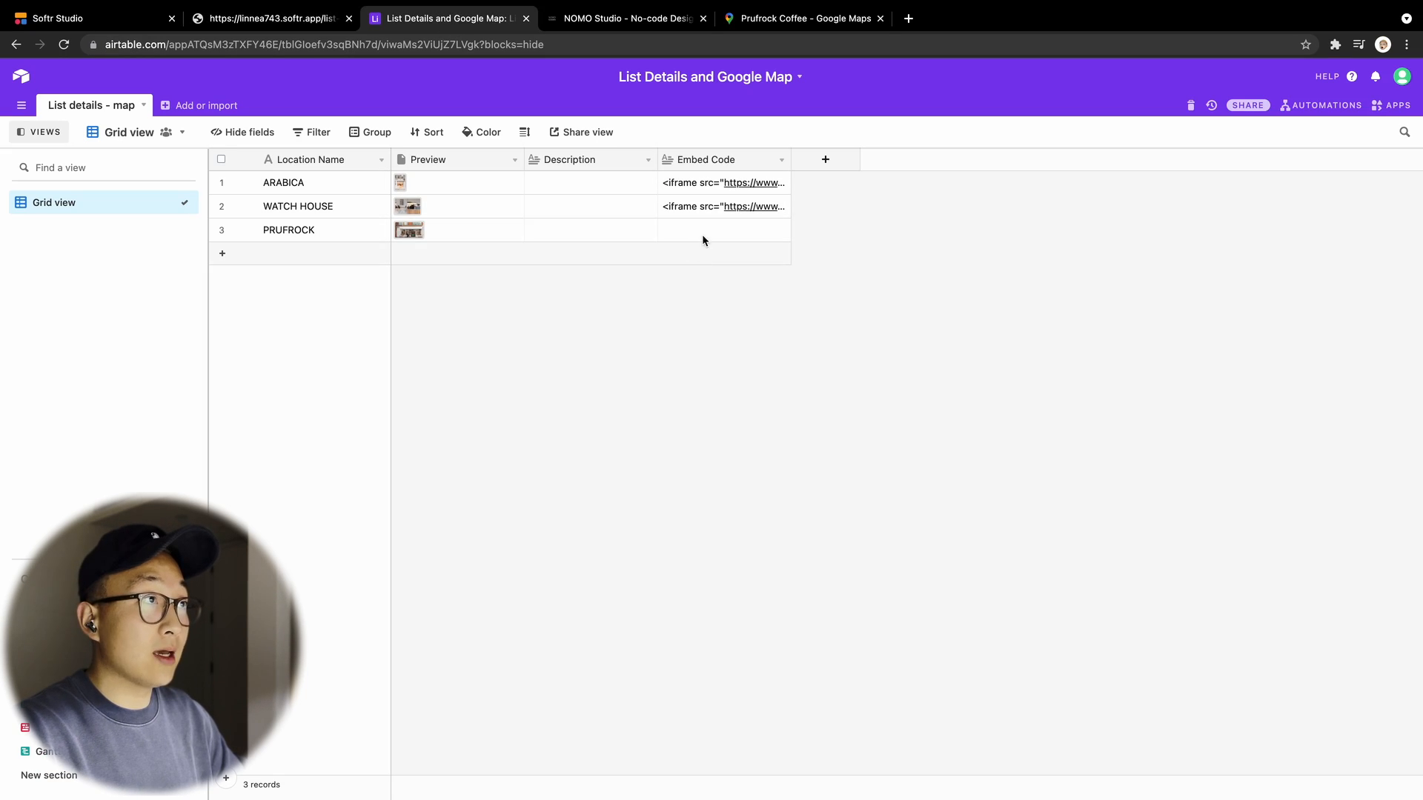
pyautogui.moveTo(697, 237)
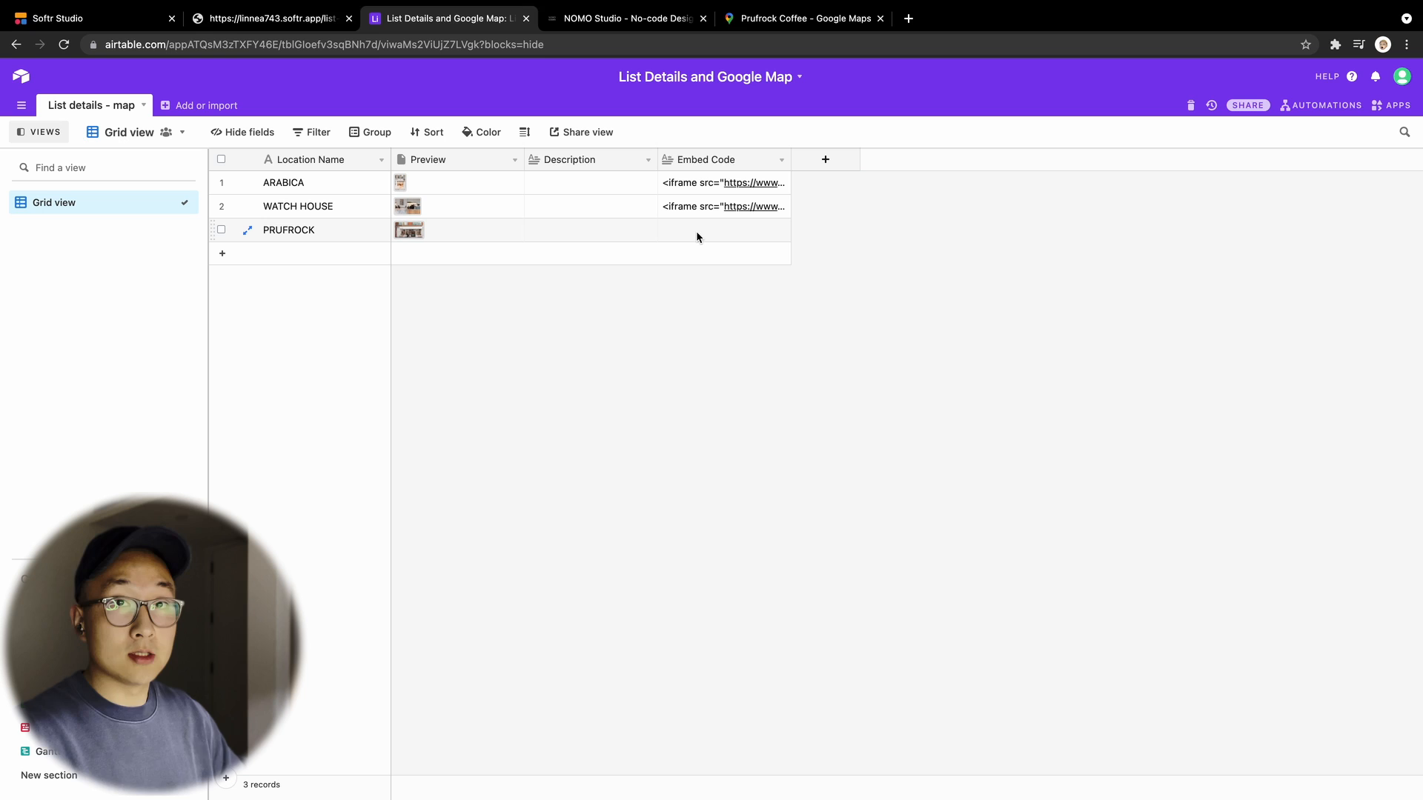
pyautogui.moveTo(348, 183)
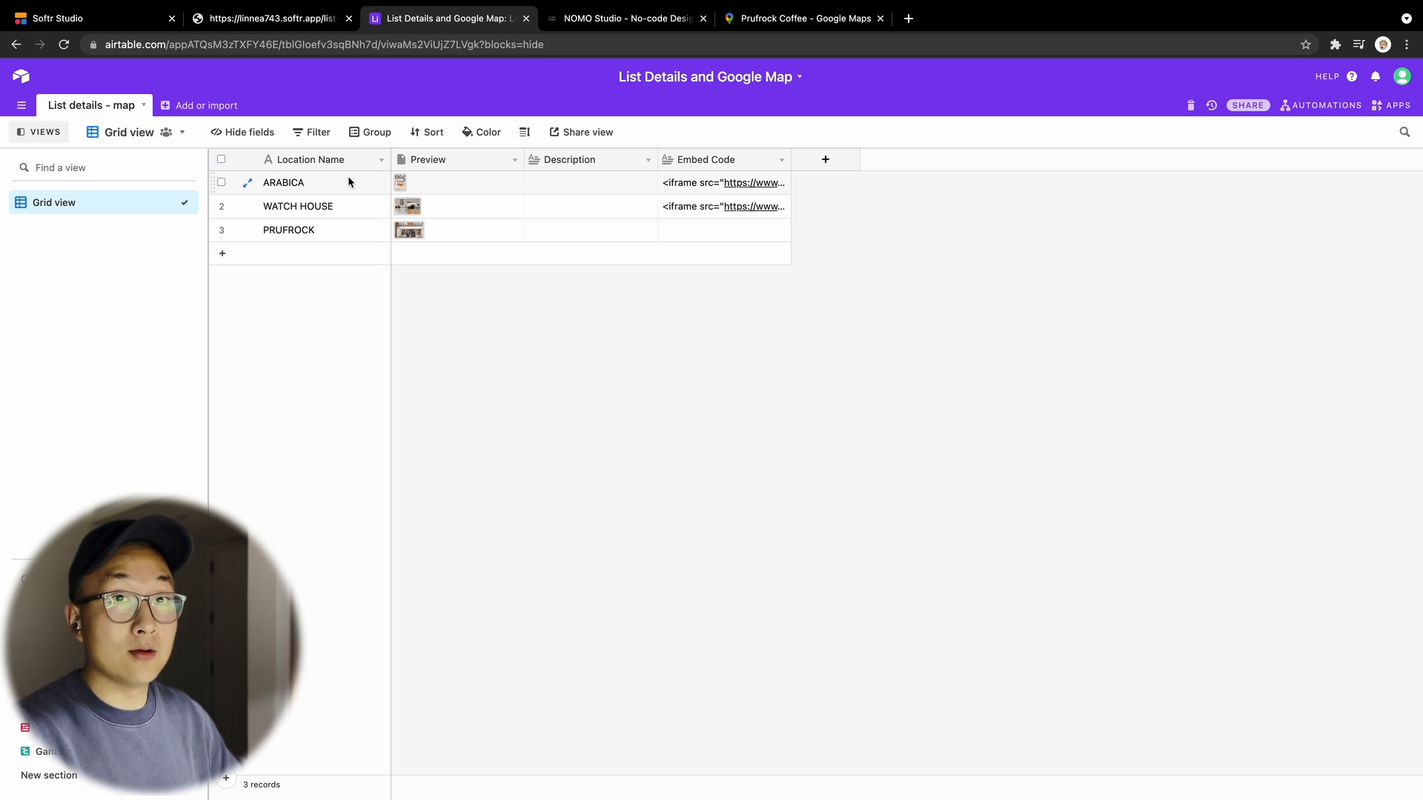
pyautogui.moveTo(86, 18)
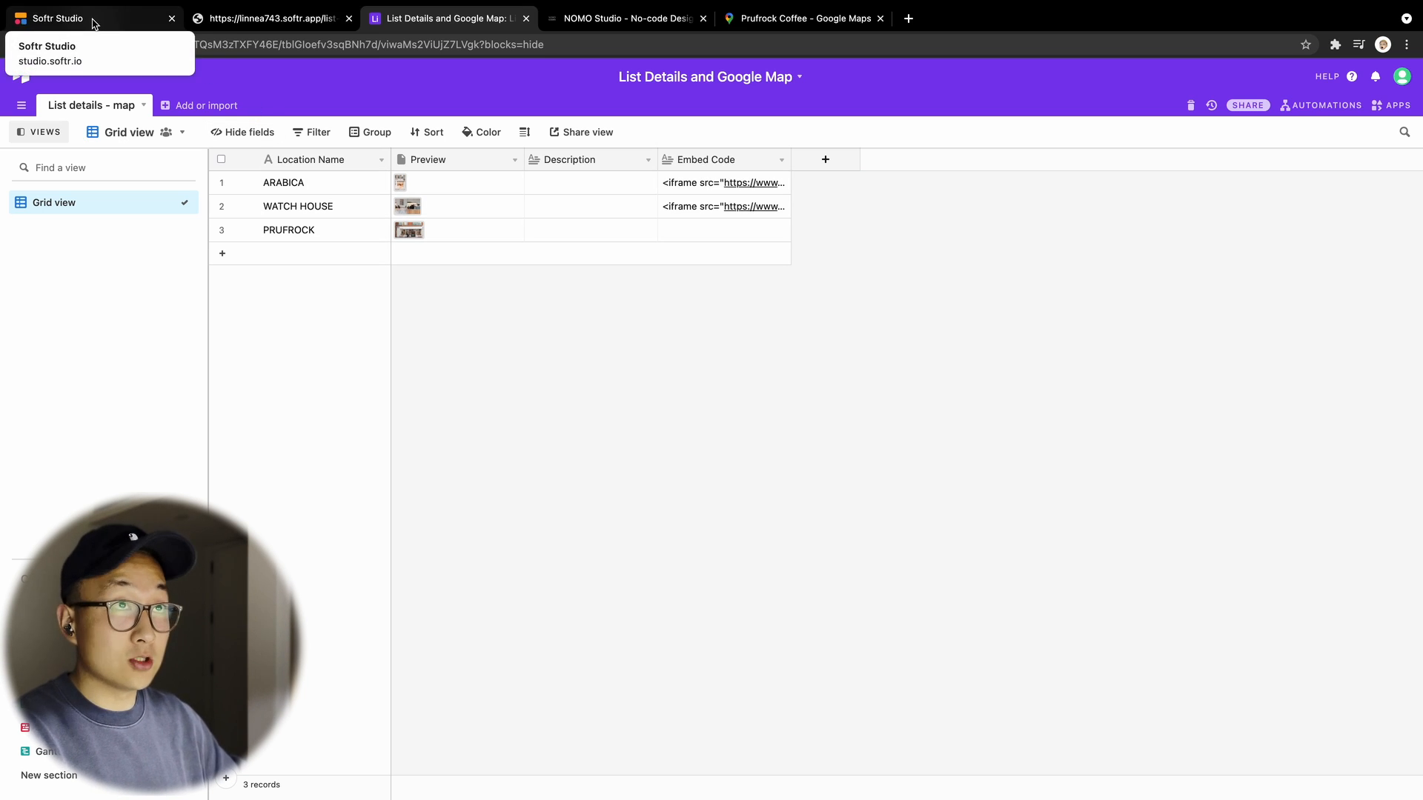
# Open the List details page block, whose fields include an Embed Code Google map
pyautogui.click(86, 18)
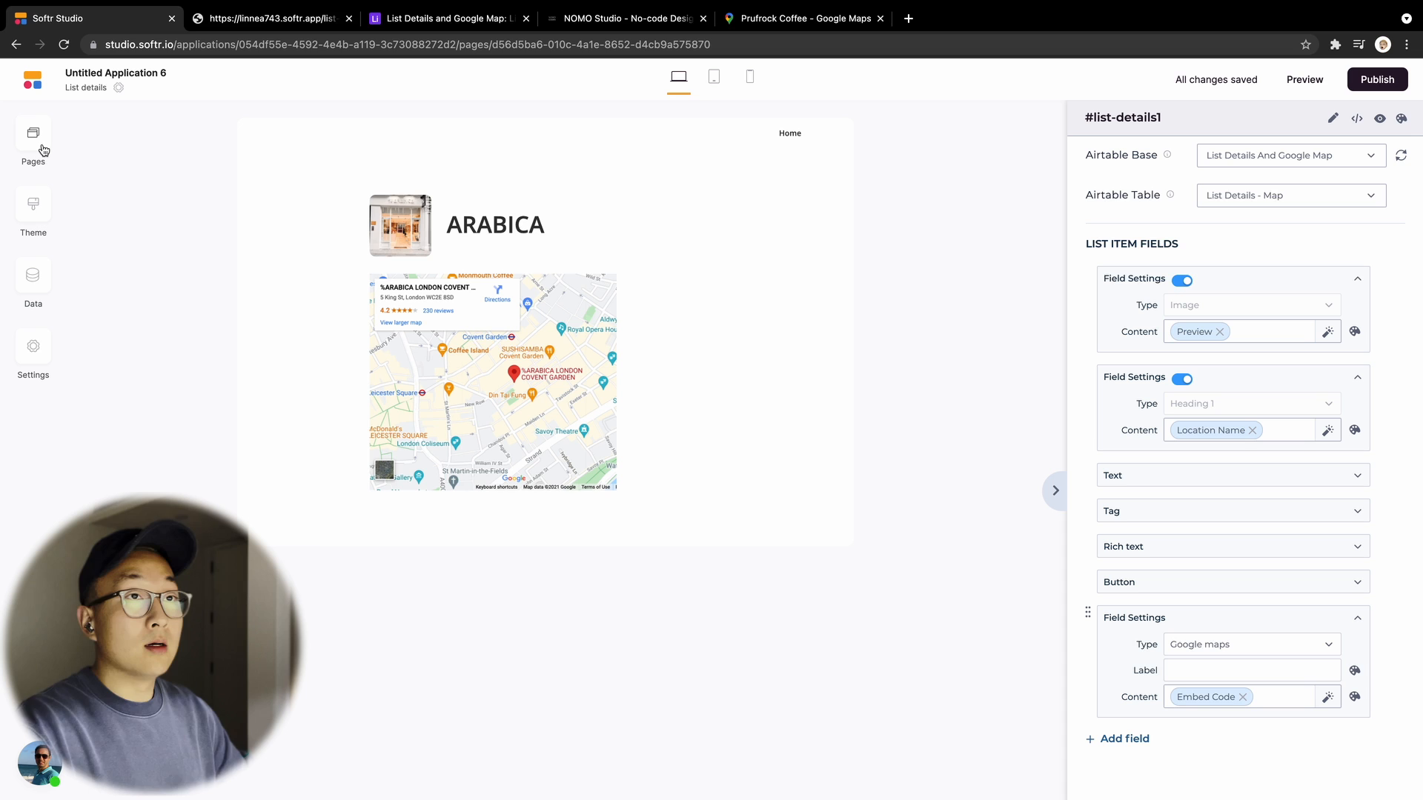
pyautogui.click(33, 133)
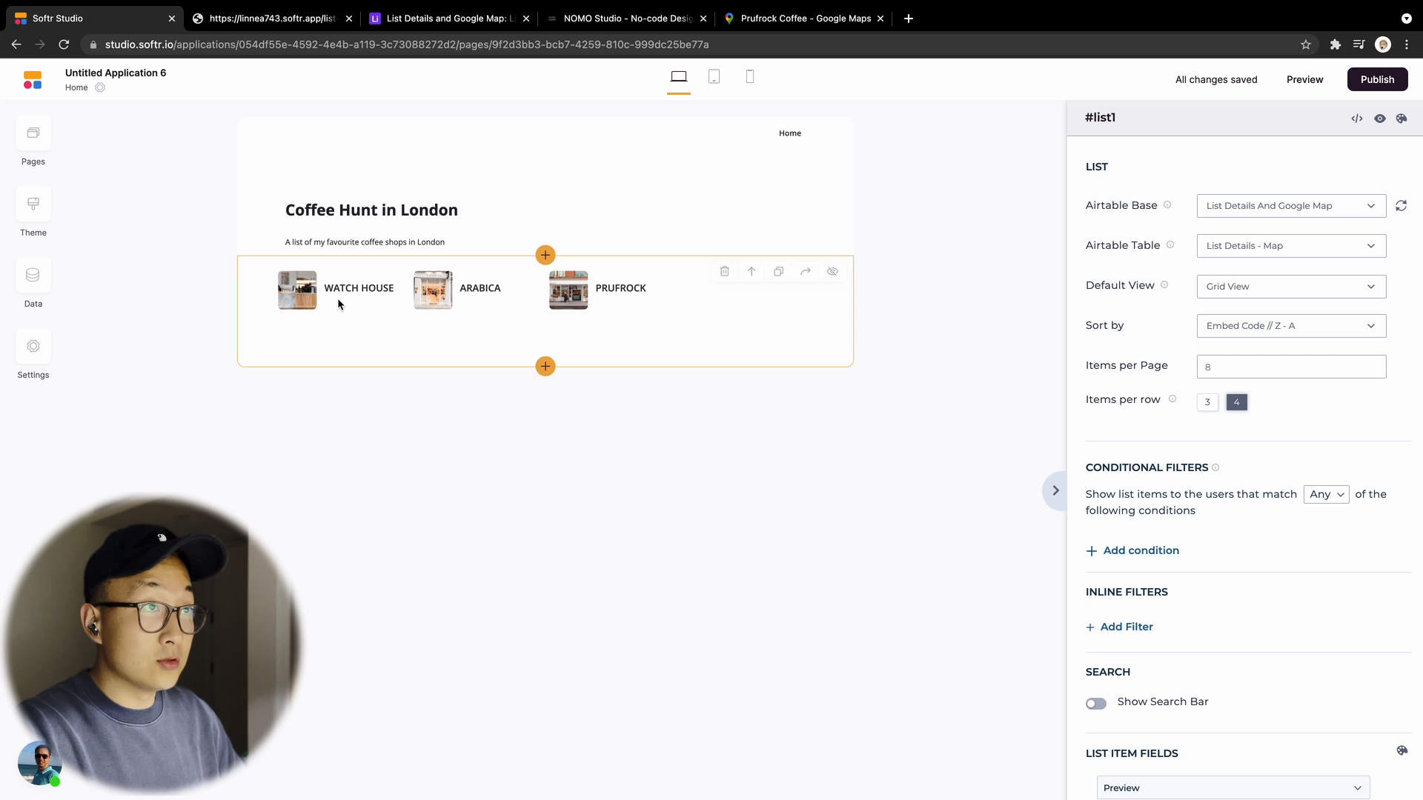
pyautogui.click(32, 133)
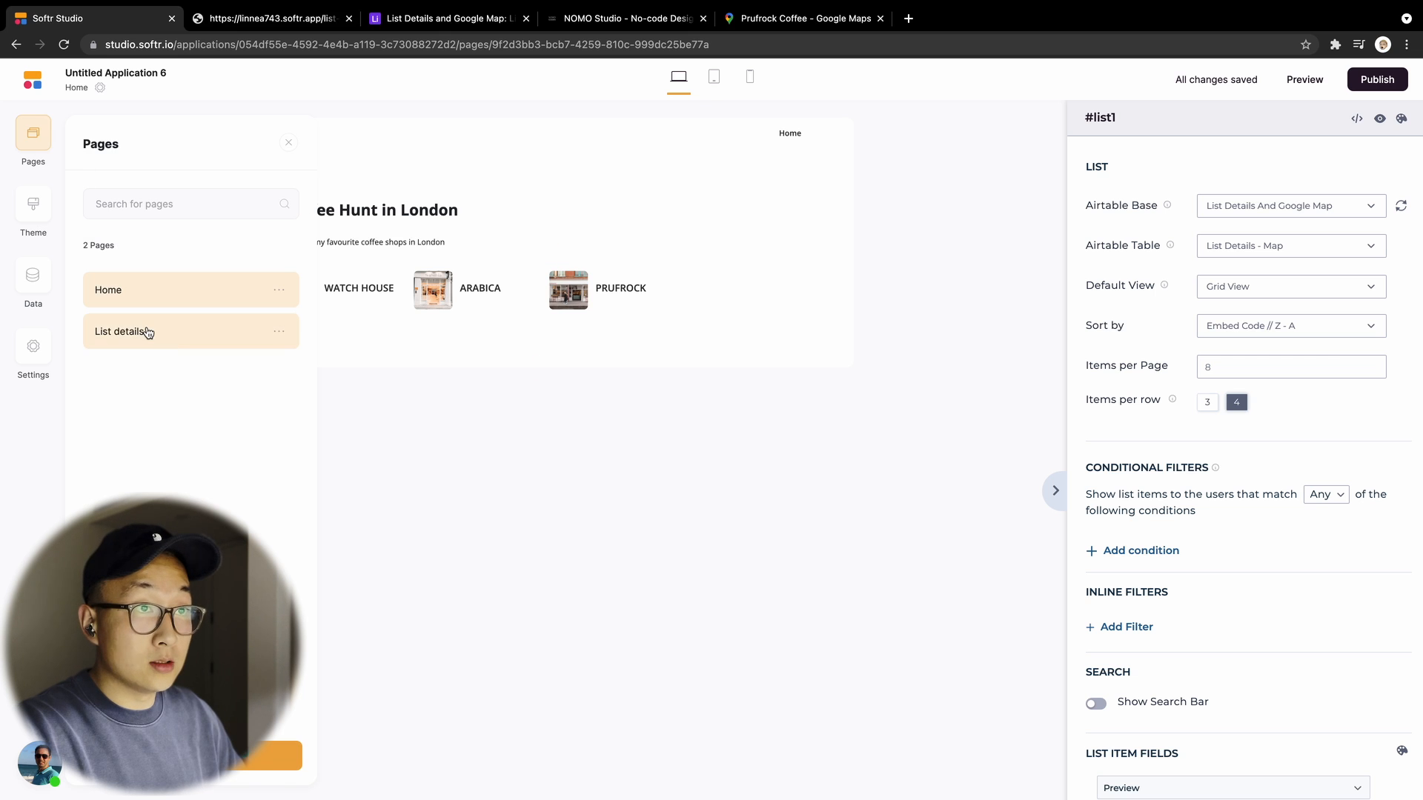
pyautogui.click(121, 331)
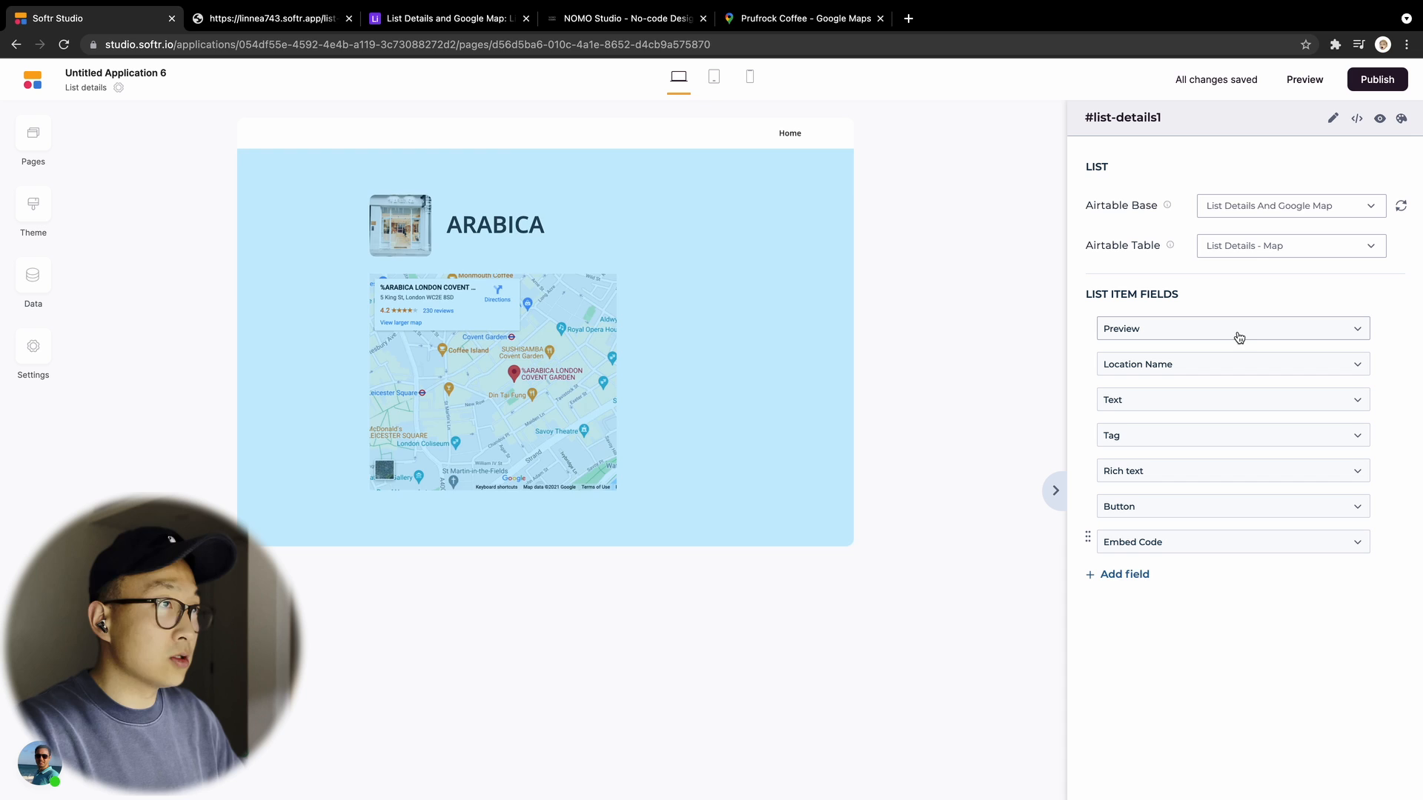
pyautogui.click(1230, 329)
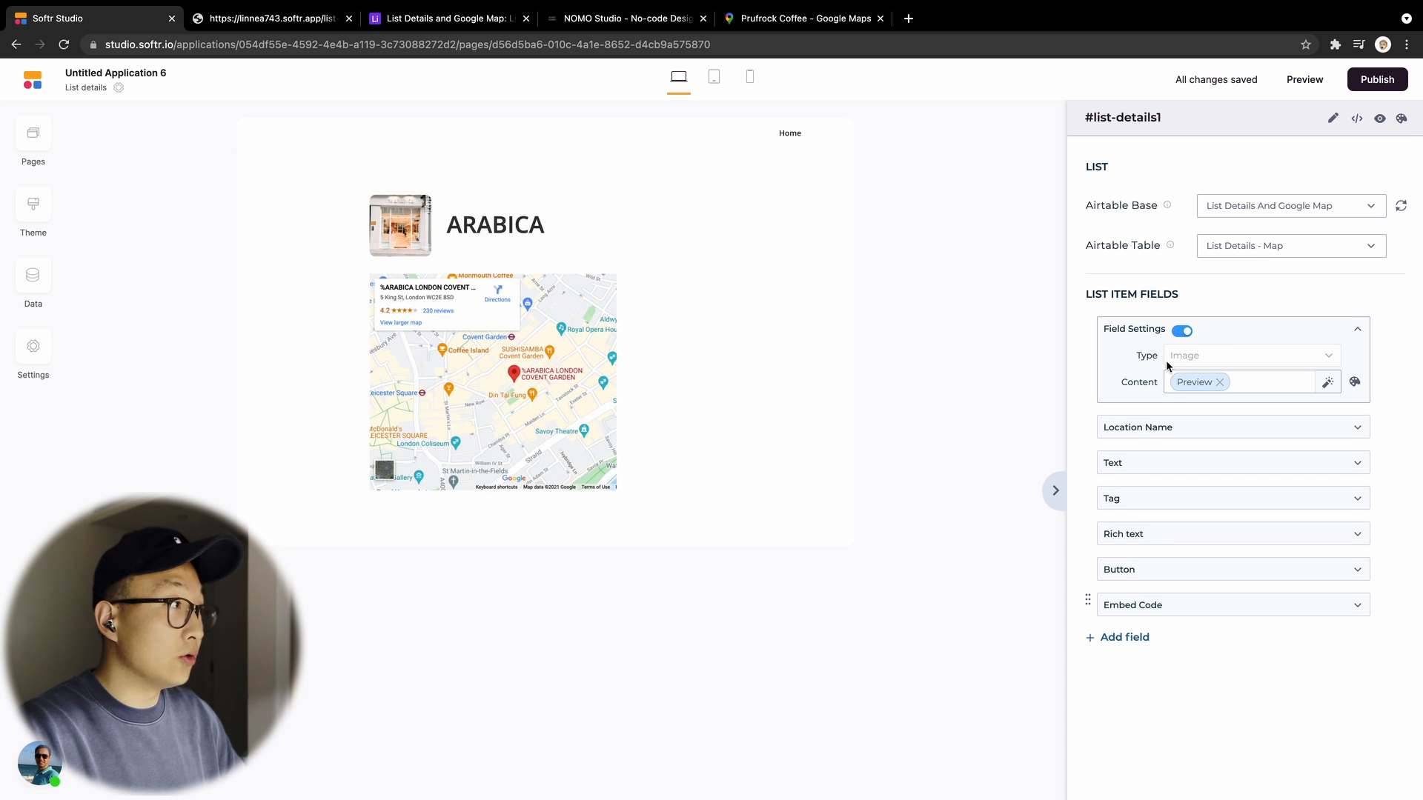
pyautogui.moveTo(1188, 372)
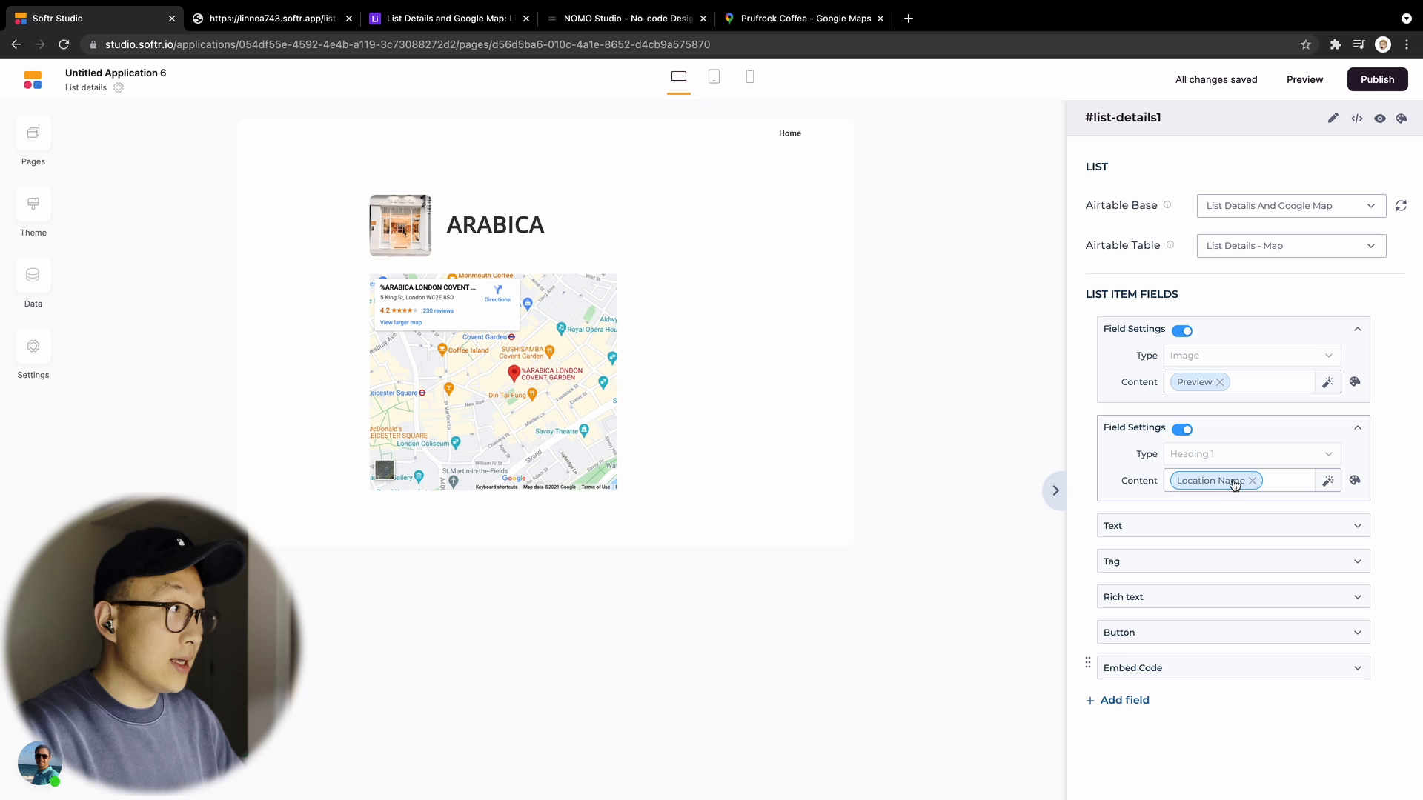
pyautogui.moveTo(1202, 466)
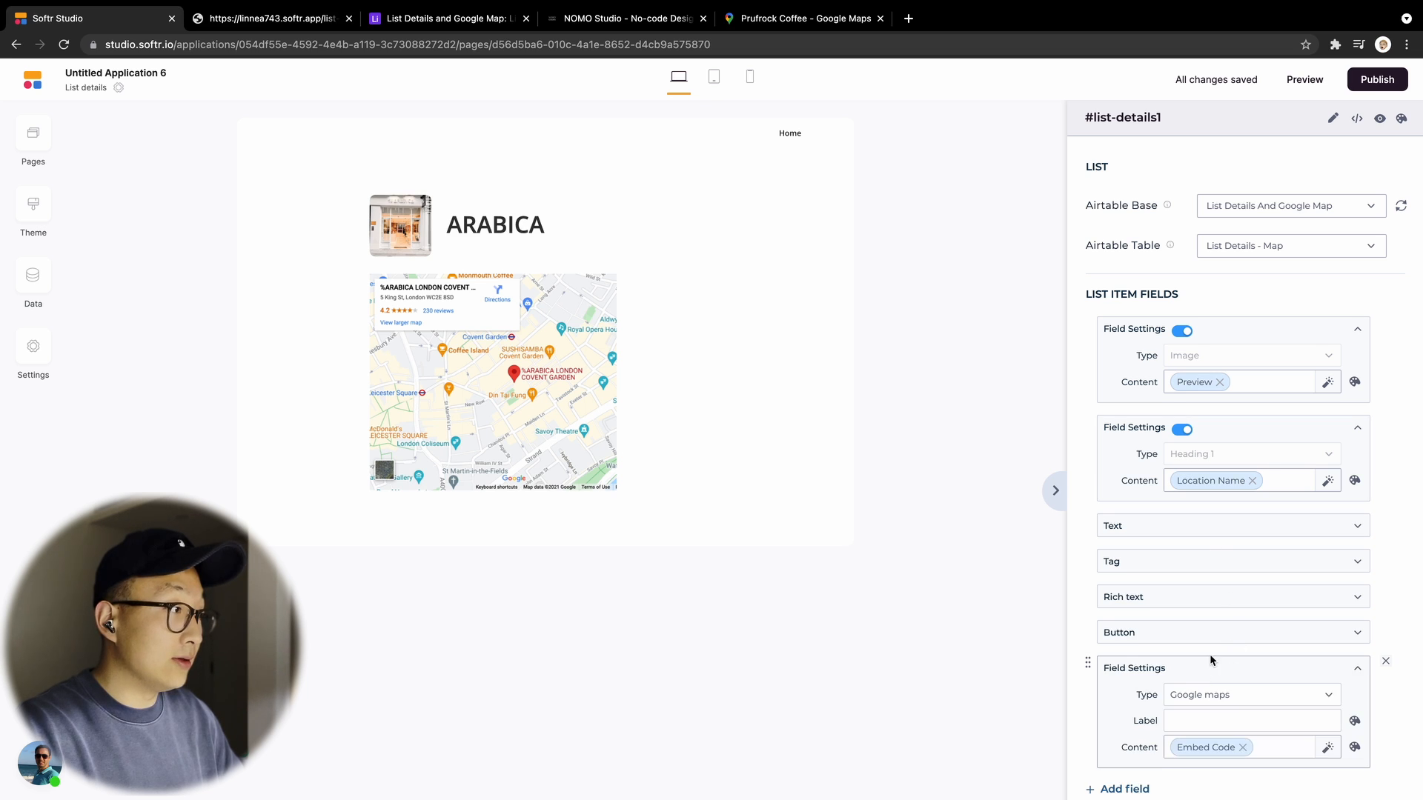
pyautogui.scroll(3)
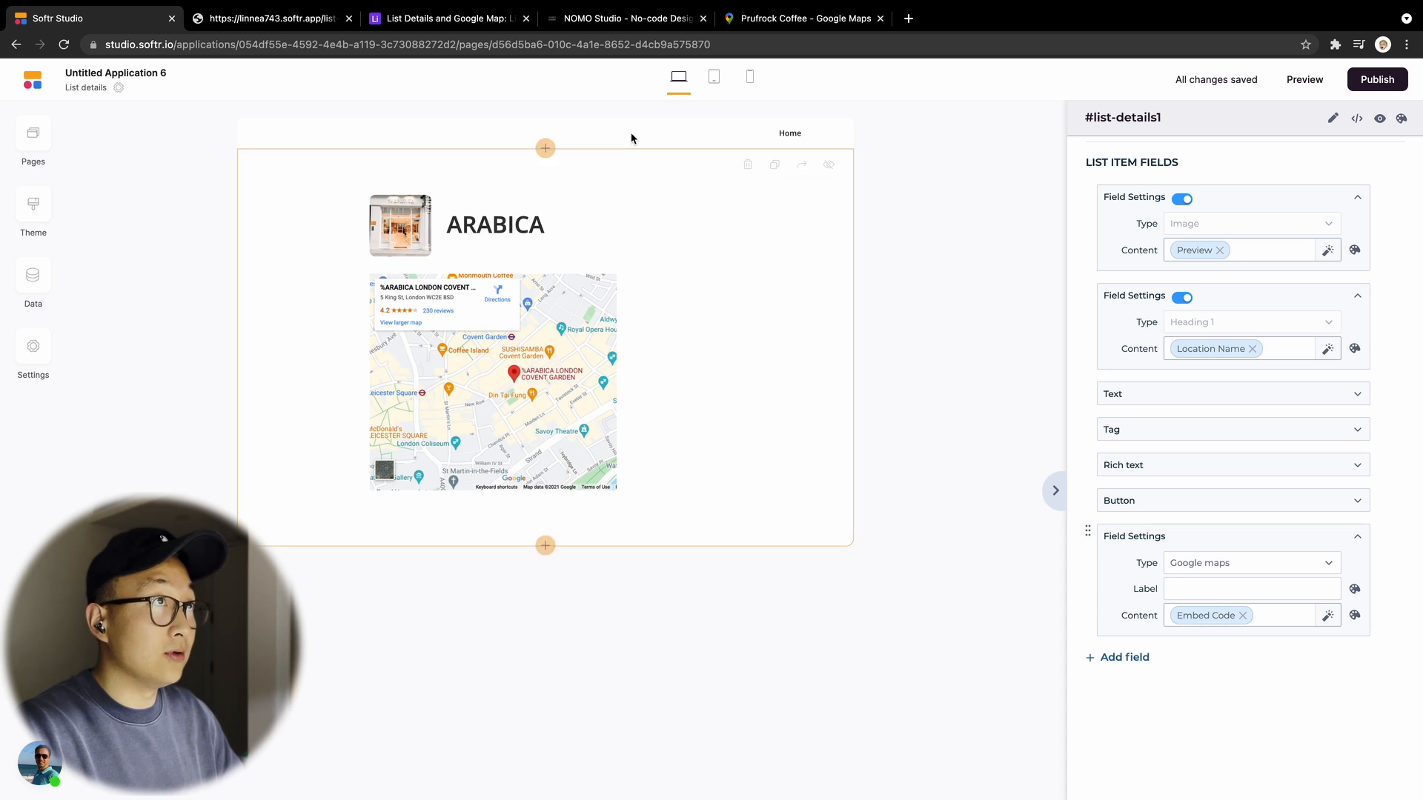
# Confirm Embed Code is a long text field, then select Prufrock's record
pyautogui.click(446, 18)
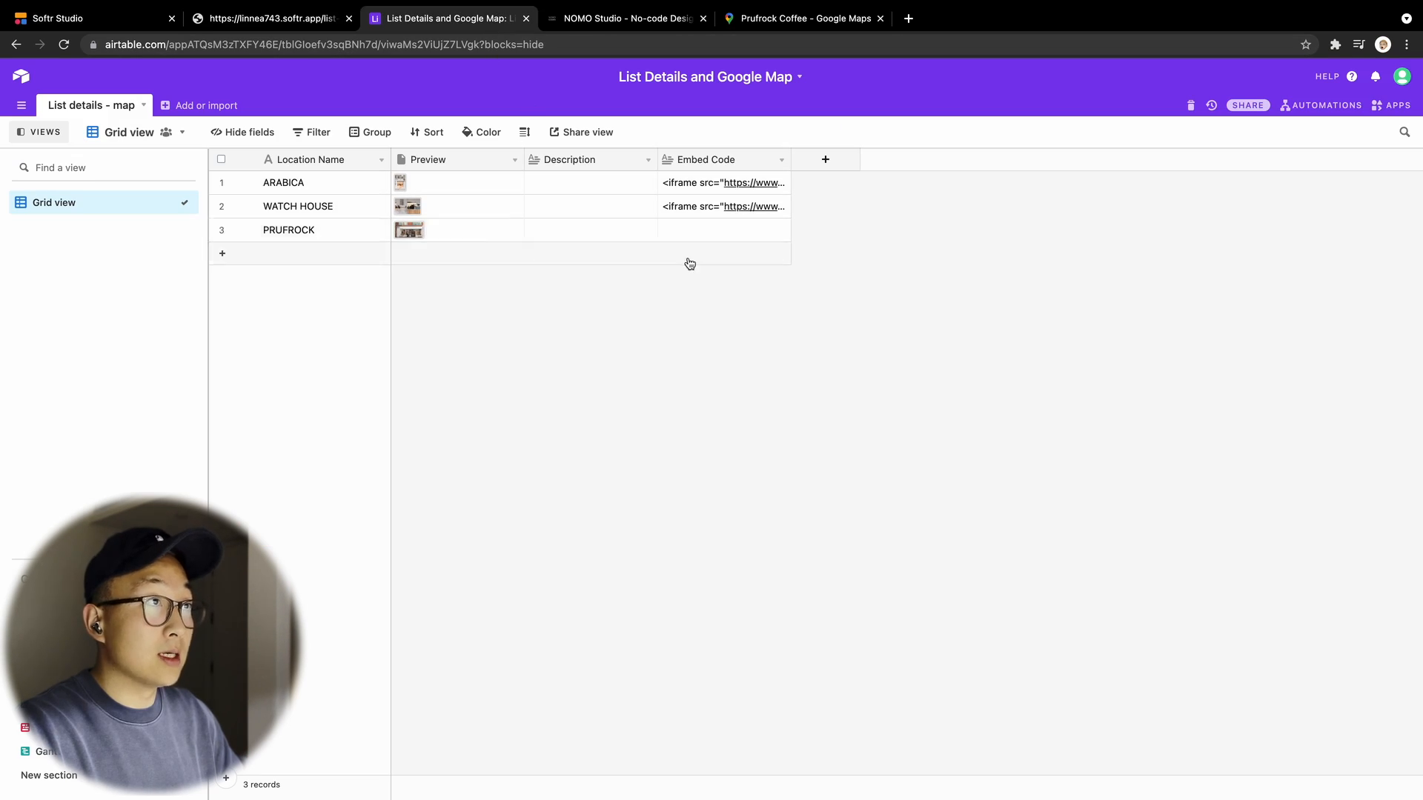
pyautogui.moveTo(712, 166)
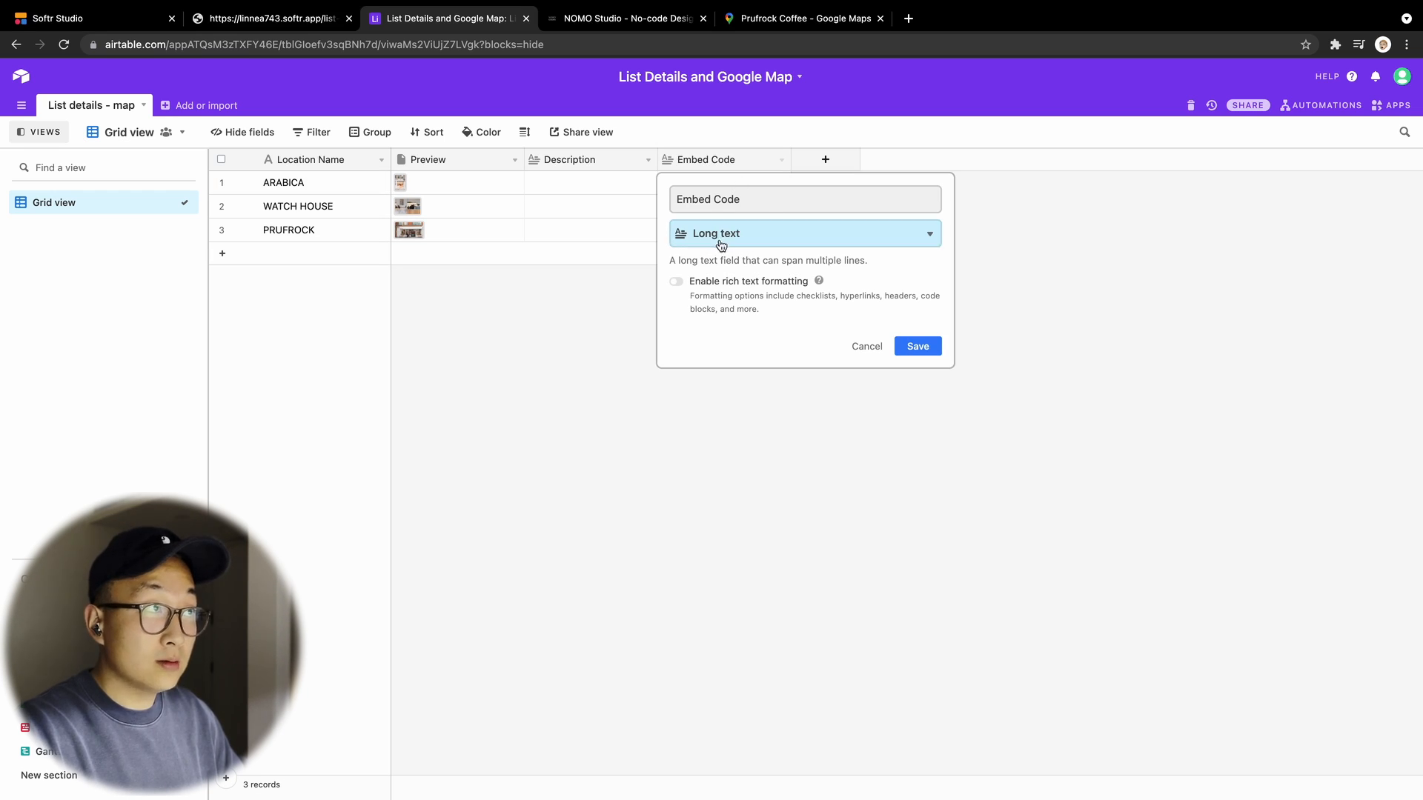
pyautogui.click(917, 346)
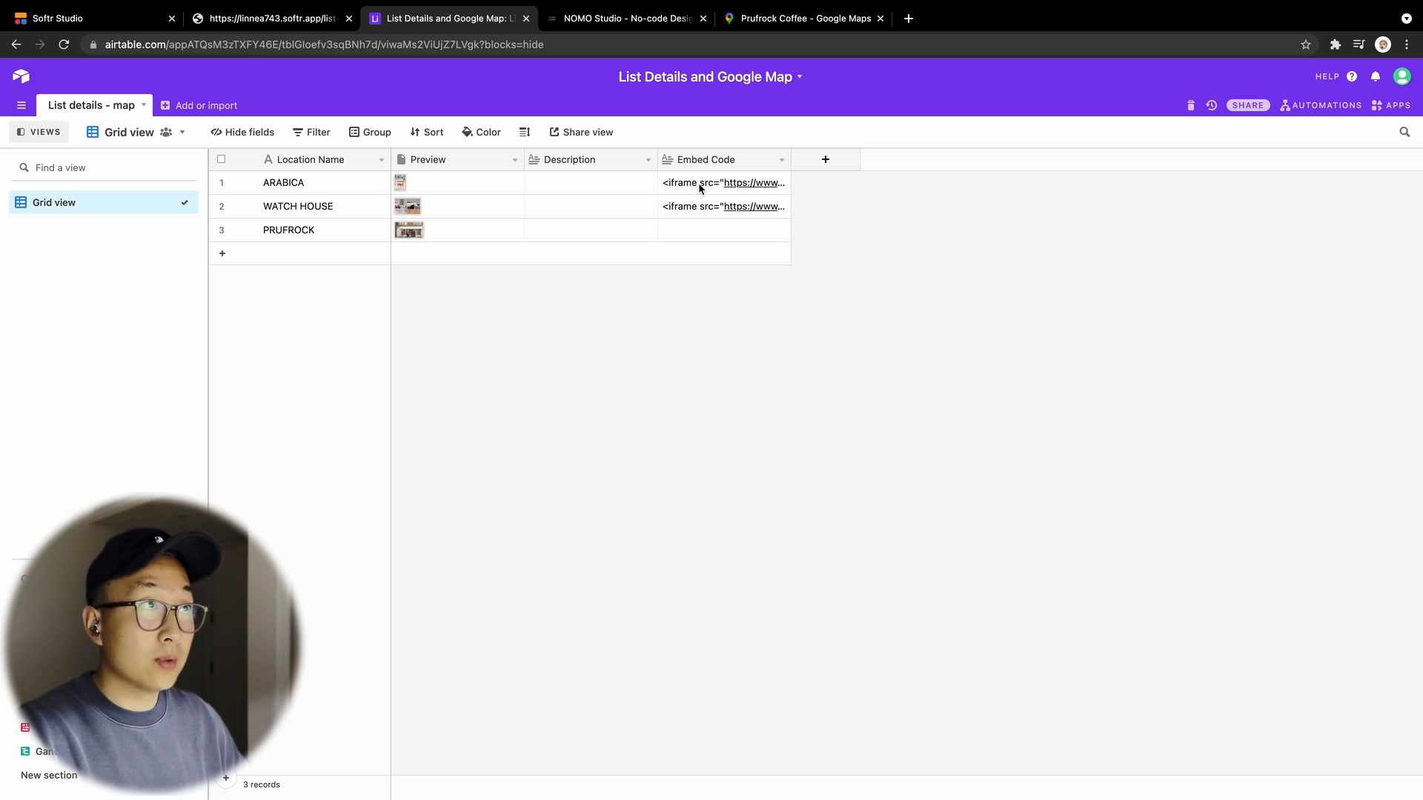
pyautogui.moveTo(674, 237)
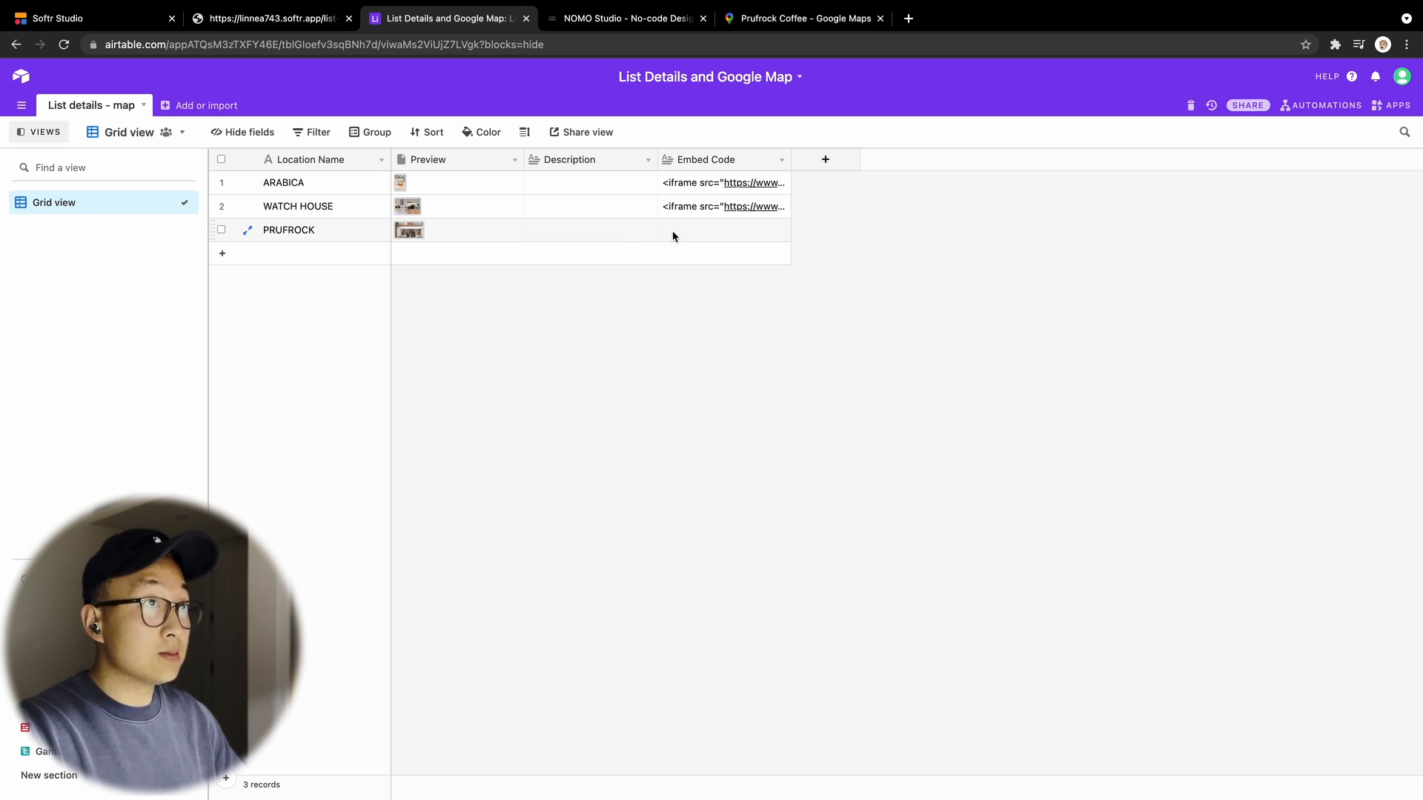
pyautogui.click(322, 230)
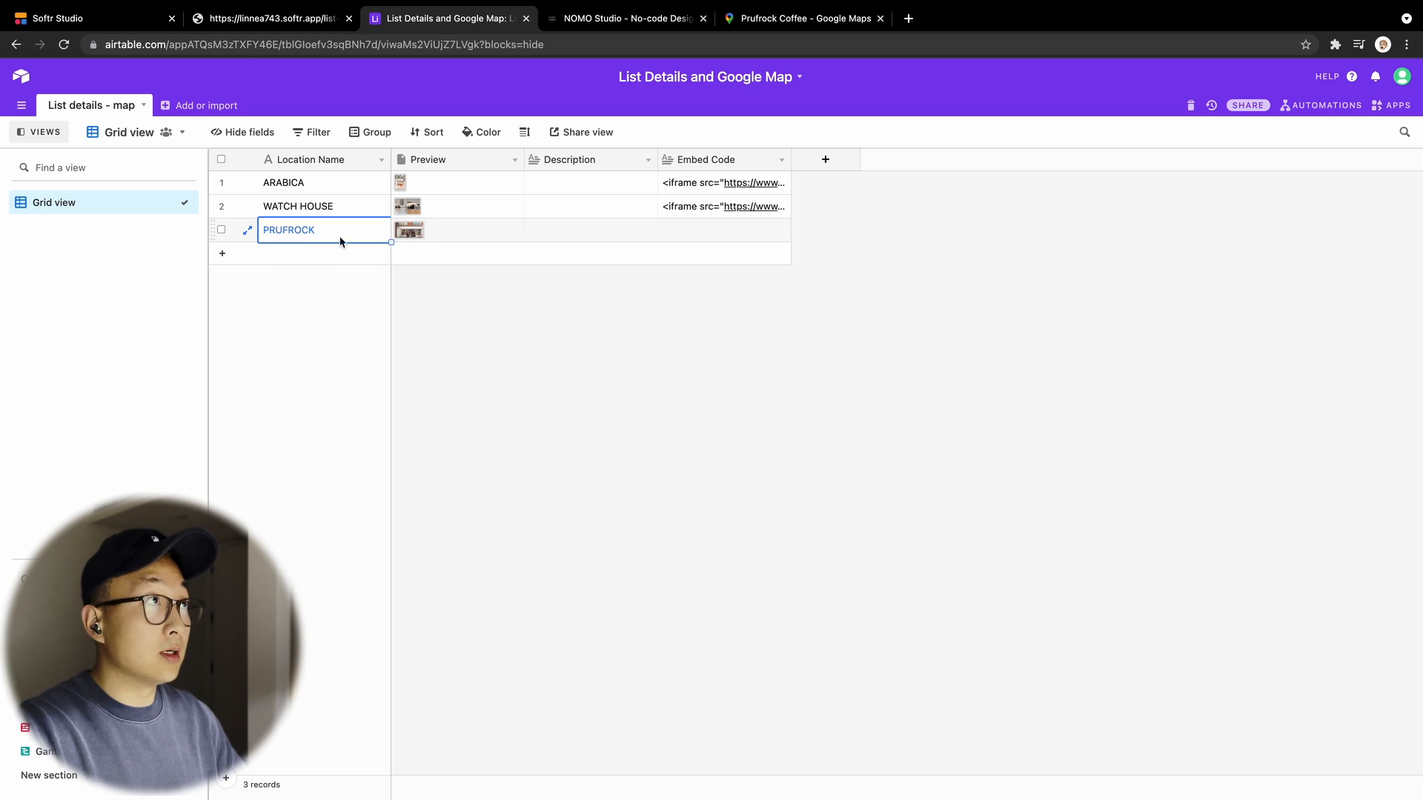
# Copy Prufrock Coffee's medium Google Maps embed HTML into its Airtable Embed Code cell
pyautogui.click(802, 18)
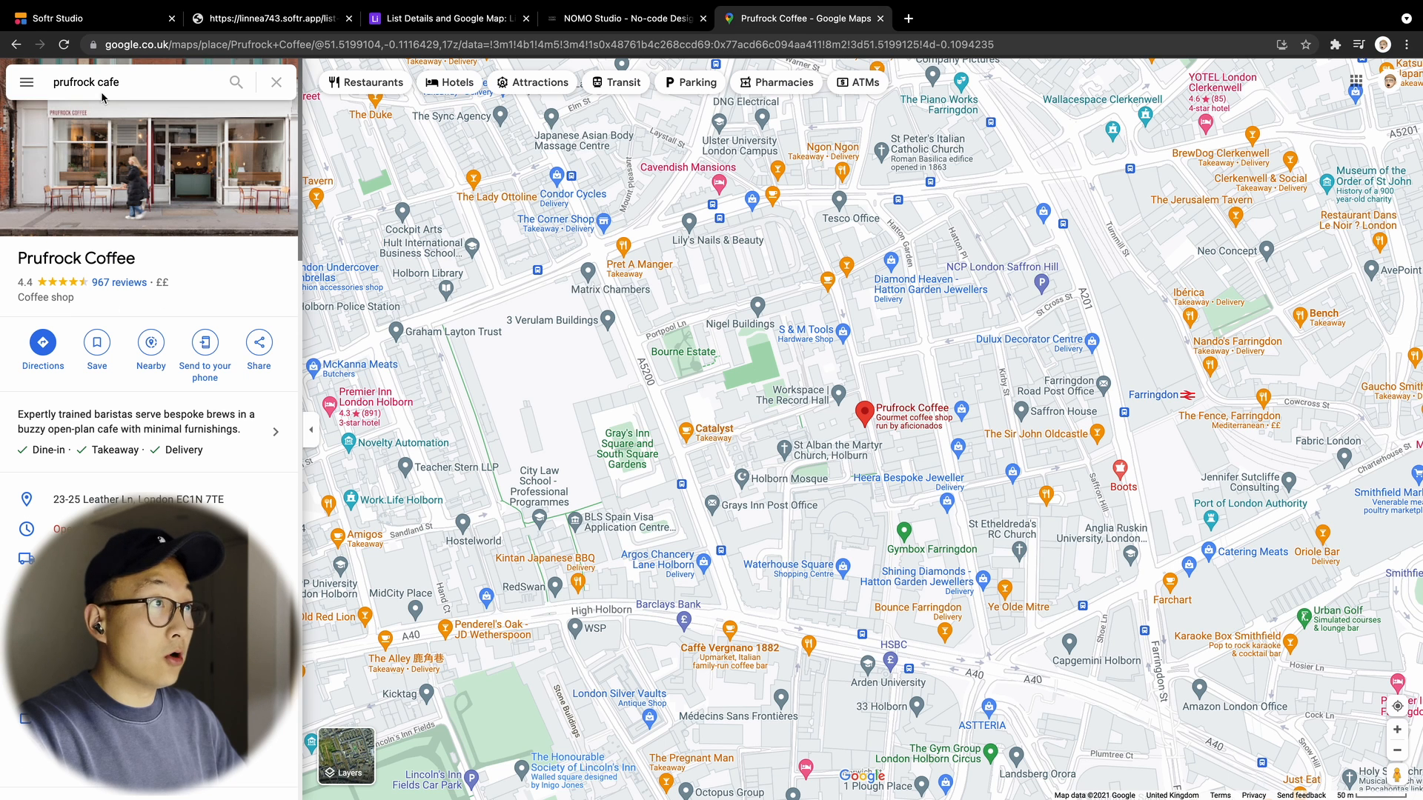
pyautogui.moveTo(945, 391)
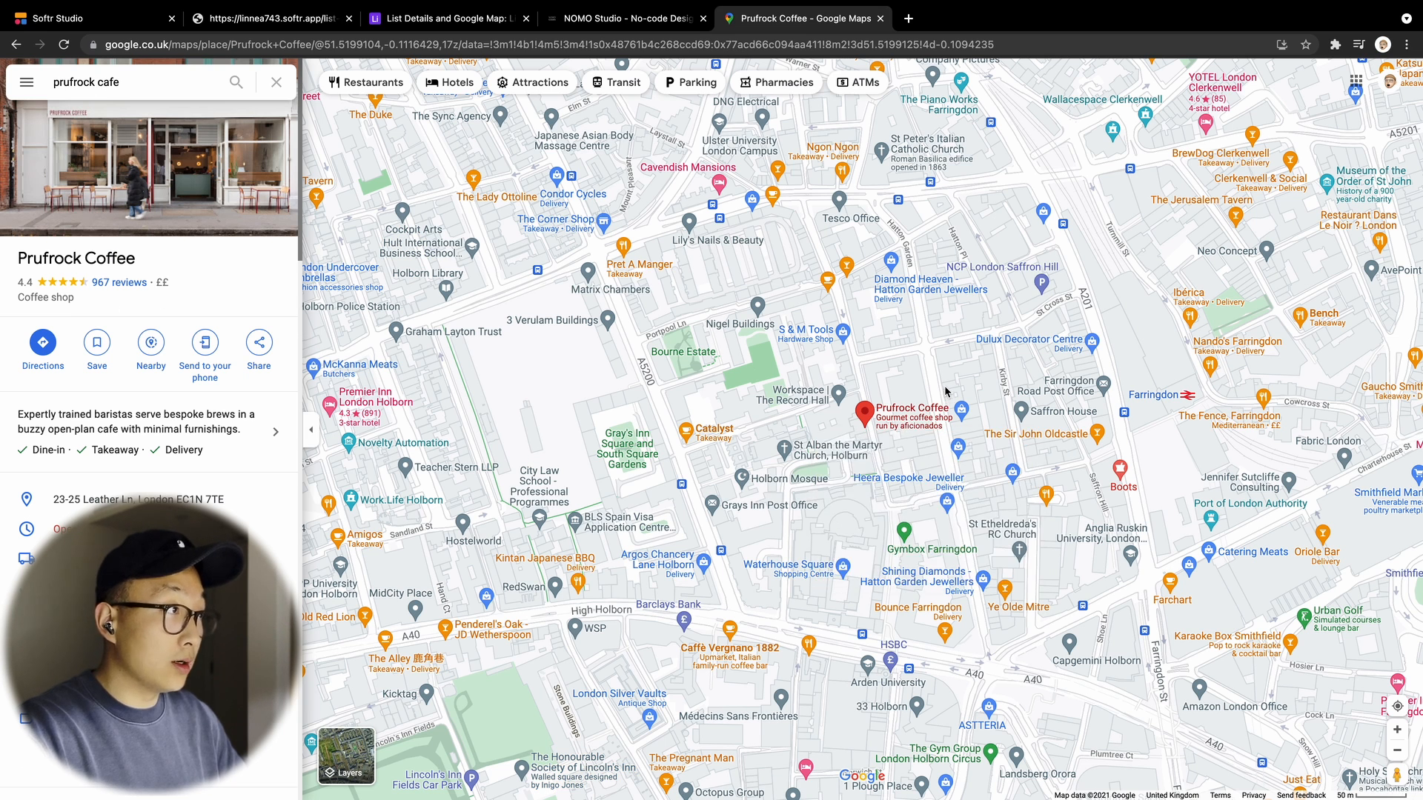
pyautogui.moveTo(326, 329)
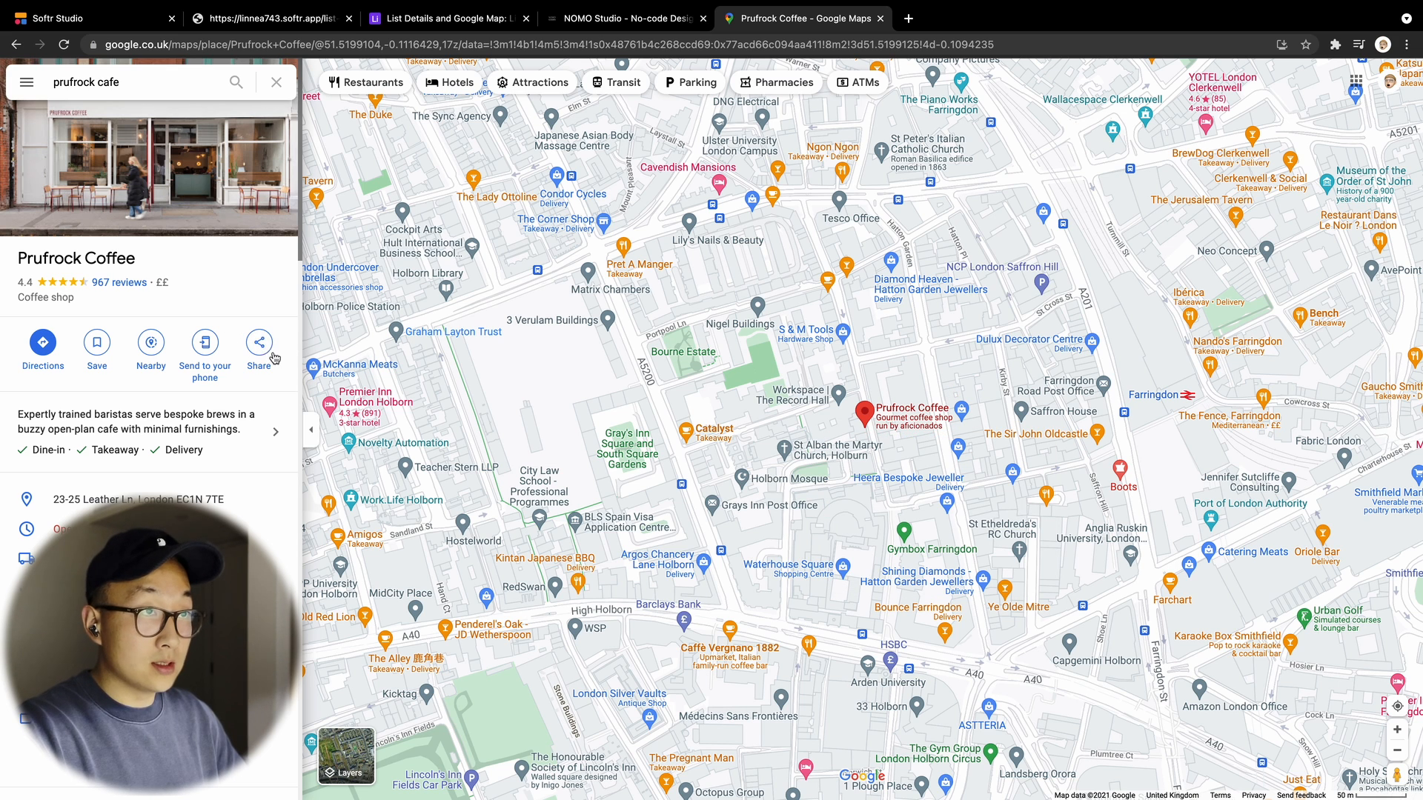
pyautogui.click(259, 348)
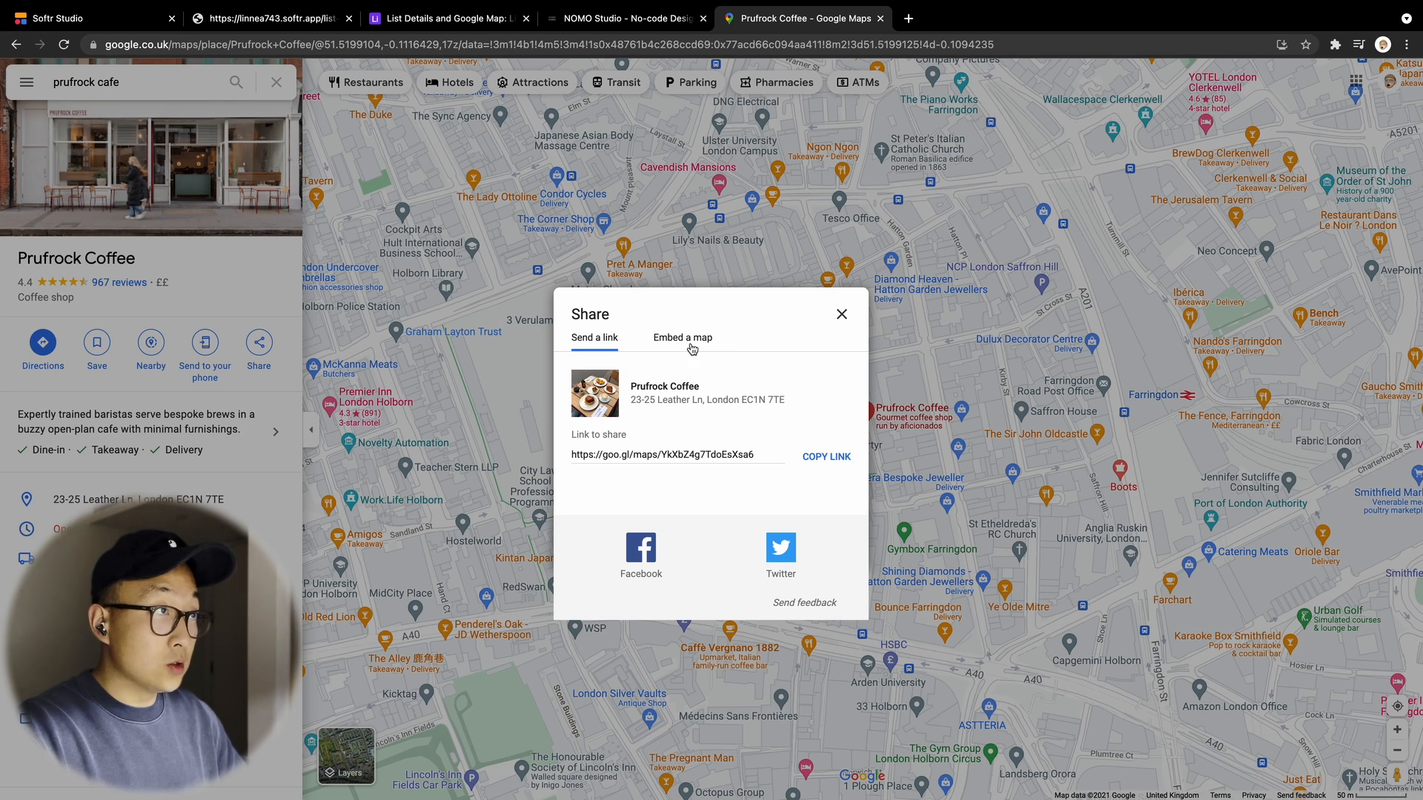
pyautogui.moveTo(690, 349)
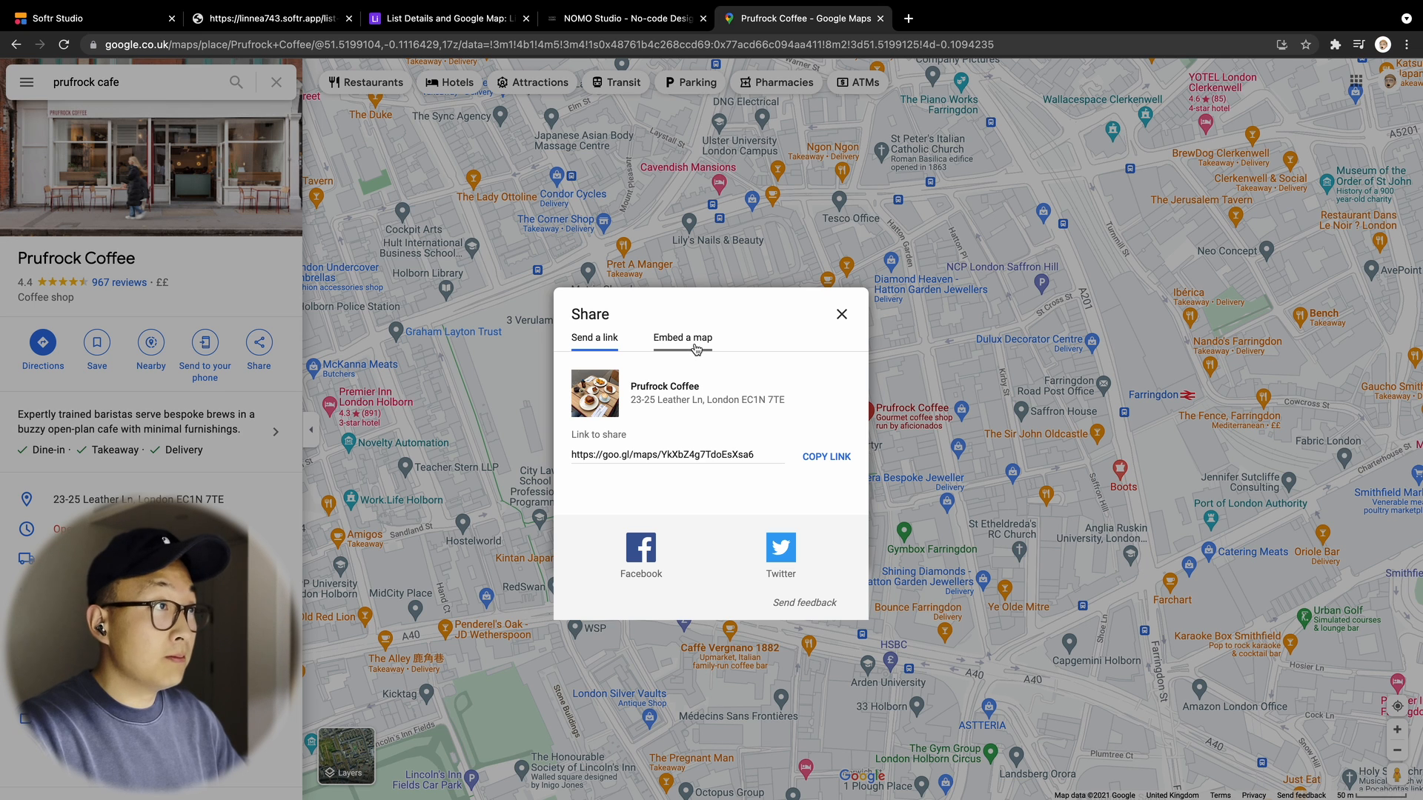
pyautogui.click(682, 338)
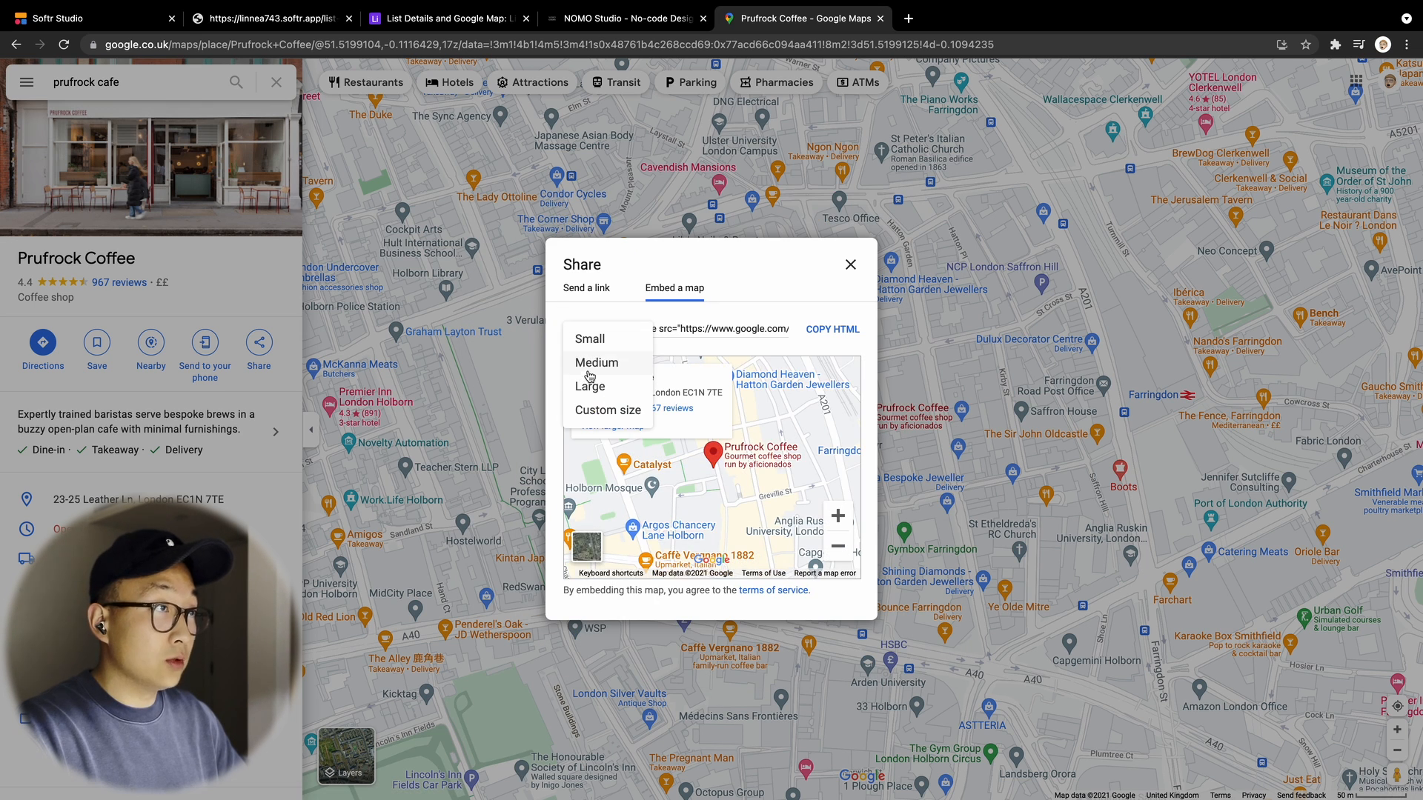
pyautogui.click(596, 362)
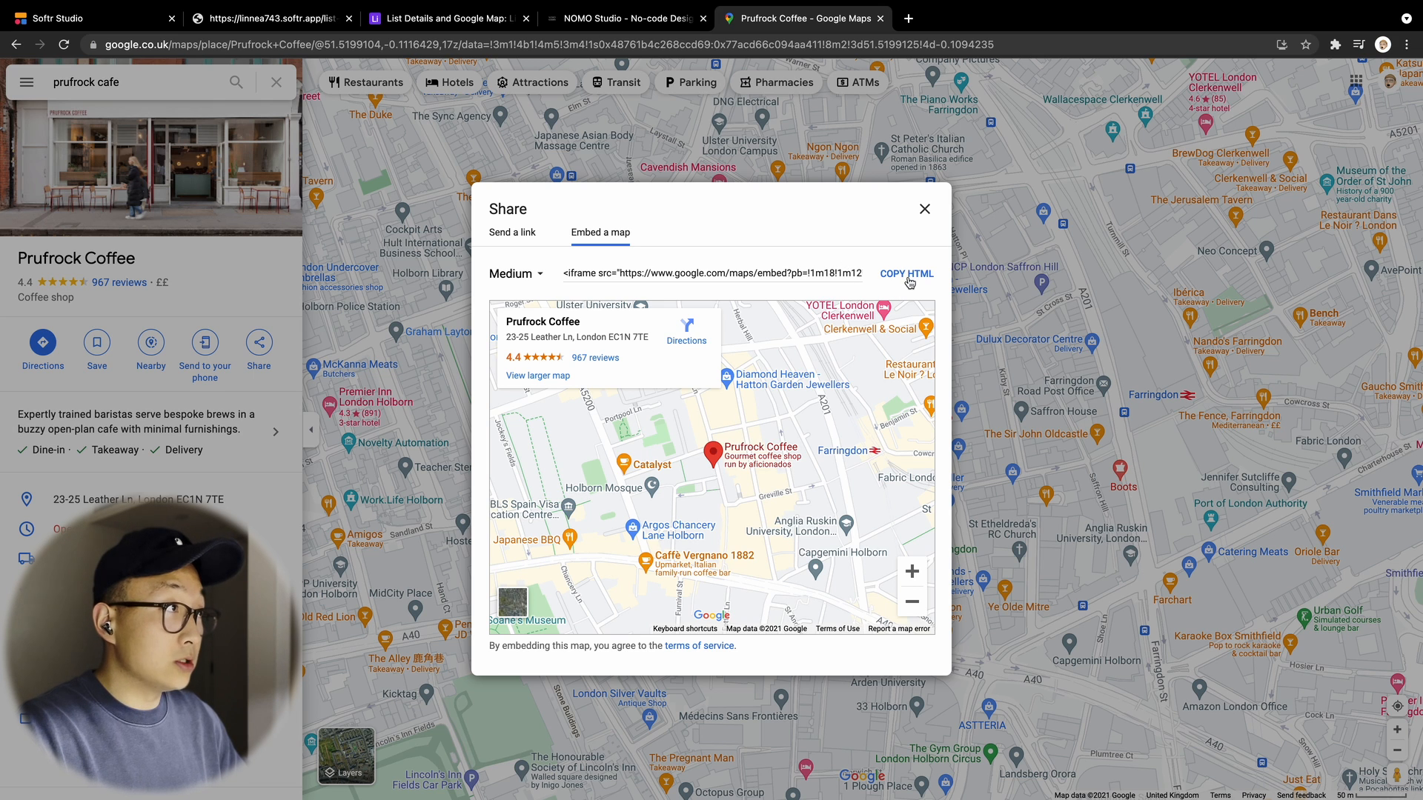
pyautogui.click(905, 273)
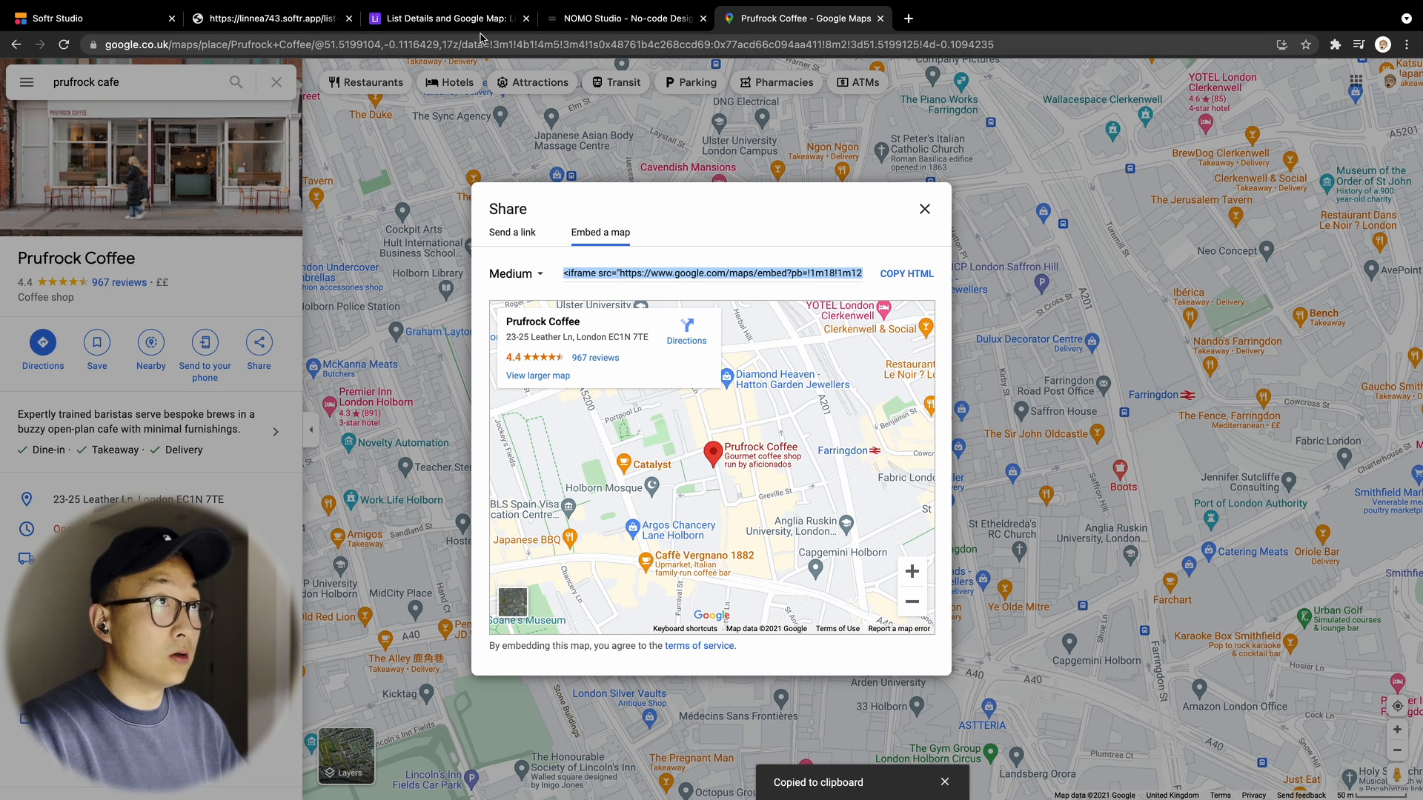
pyautogui.click(448, 18)
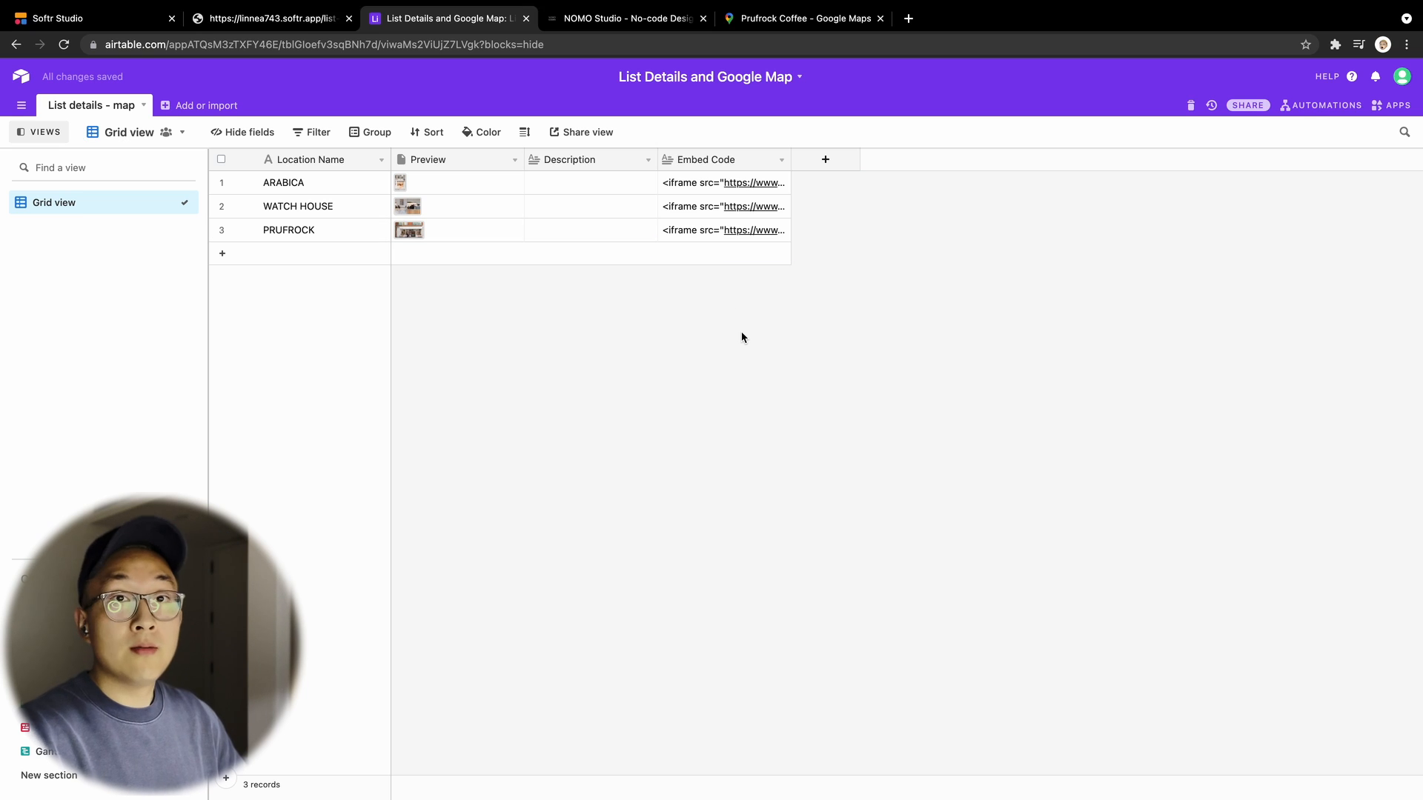
pyautogui.click(268, 18)
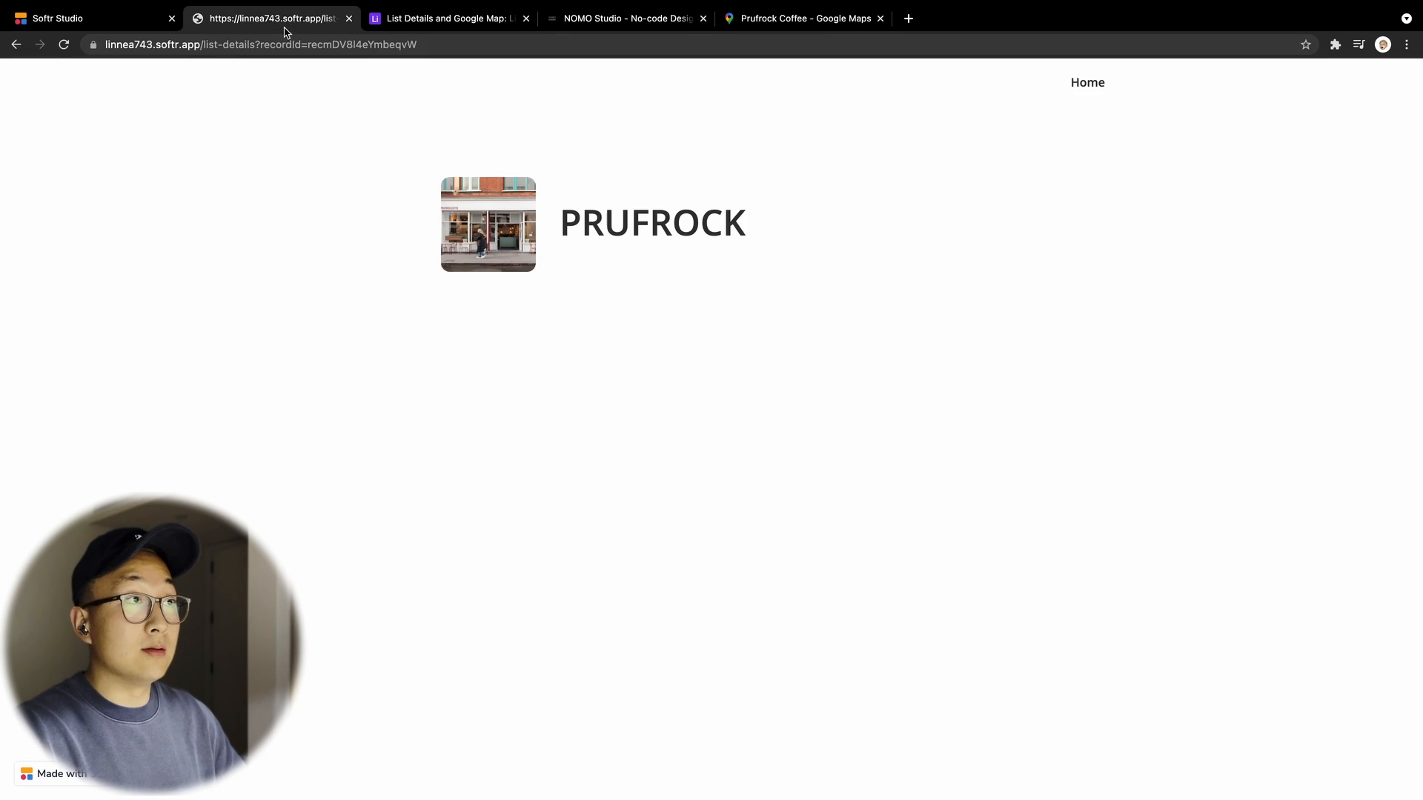
# Reload Prufrock's live page to show its map, return Home, then view NOMO Codes
pyautogui.click(63, 45)
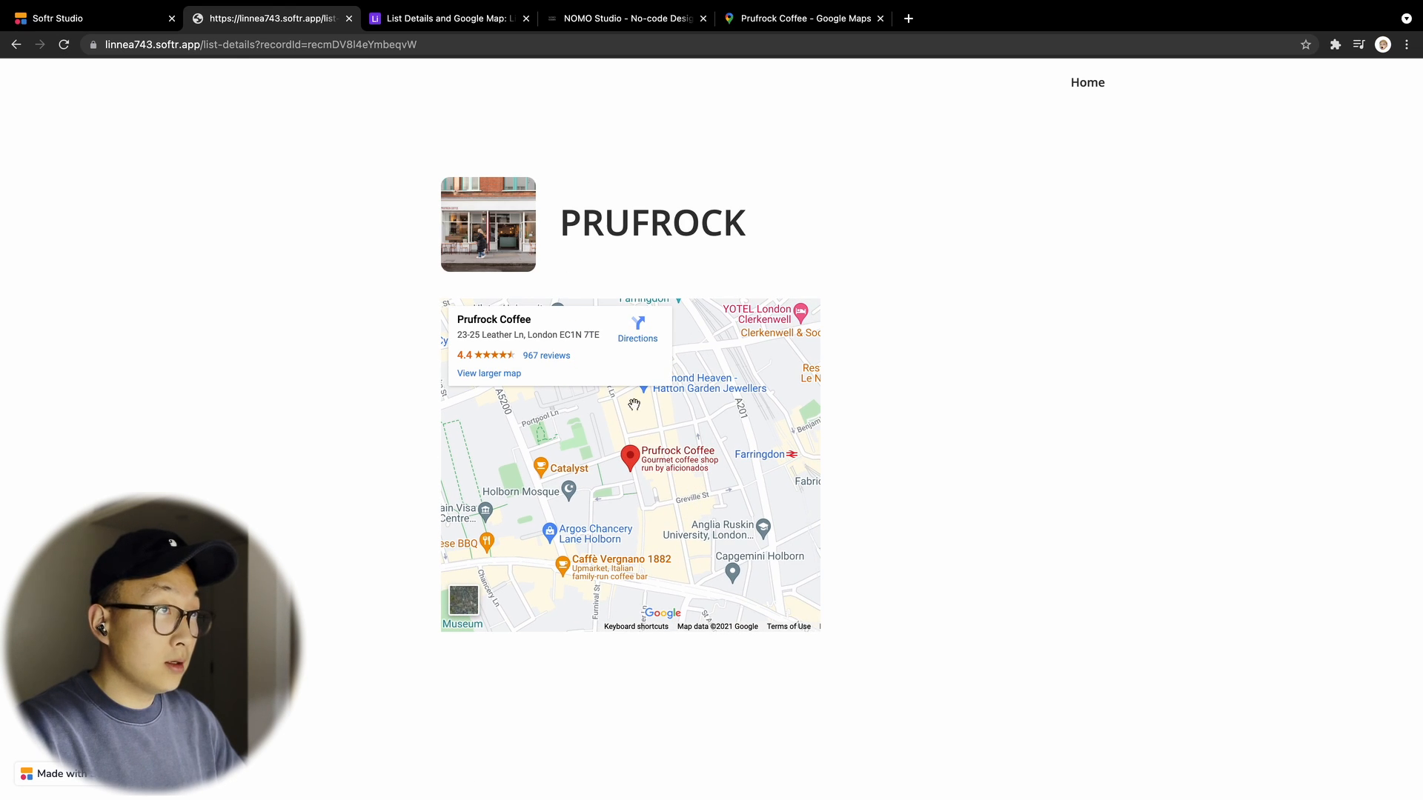
pyautogui.moveTo(662, 457)
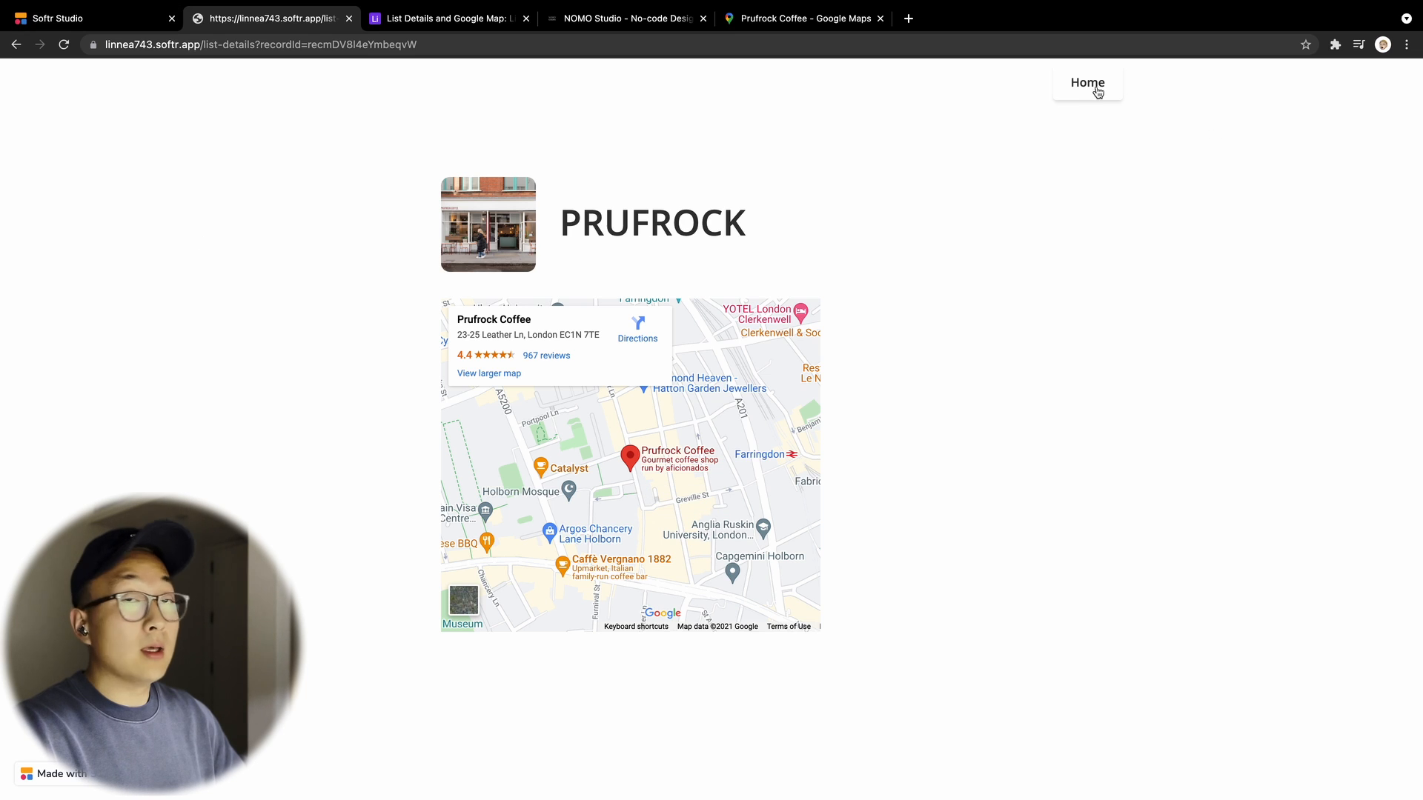
pyautogui.click(1086, 81)
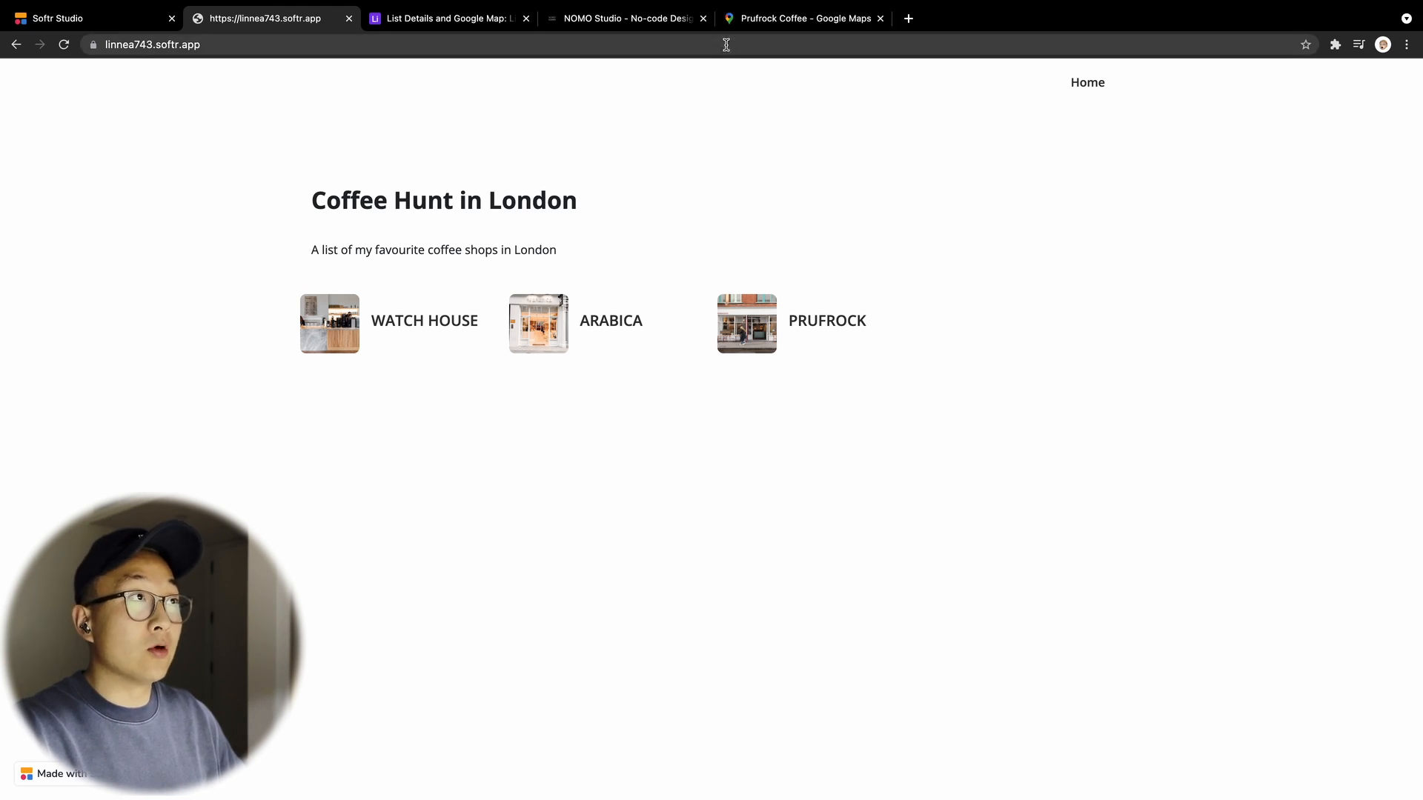
pyautogui.click(624, 18)
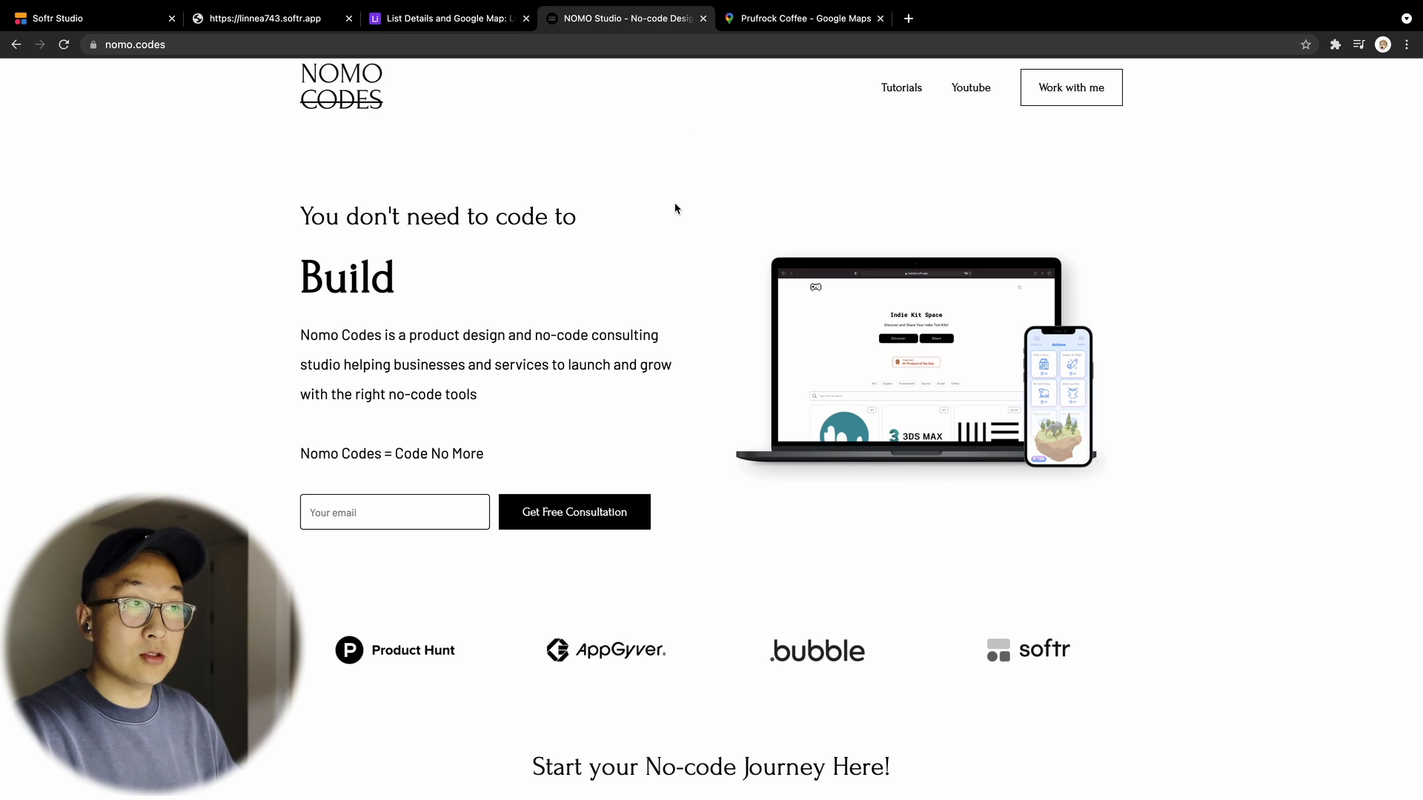